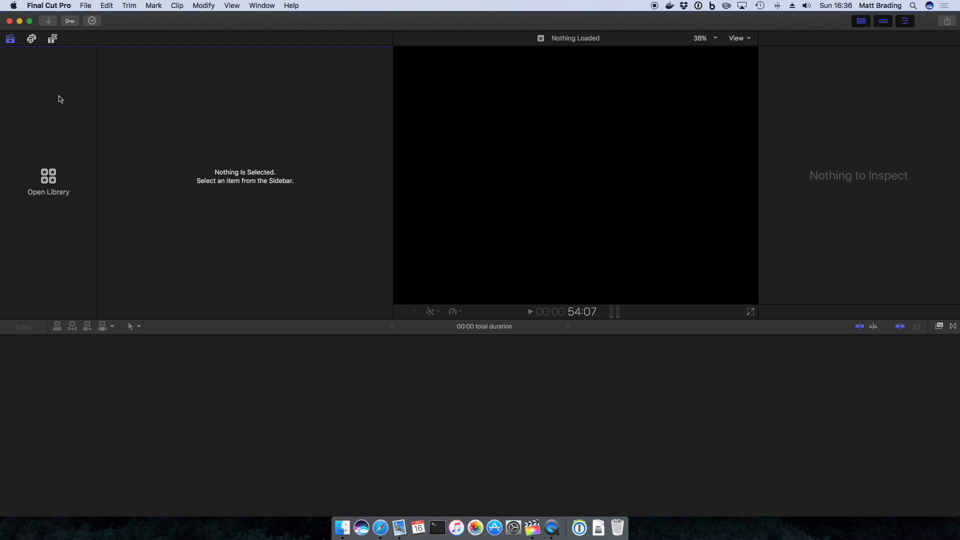
Step: Create and save a new library named Black Necklace BTS via File > New > Library
left_click(86, 6)
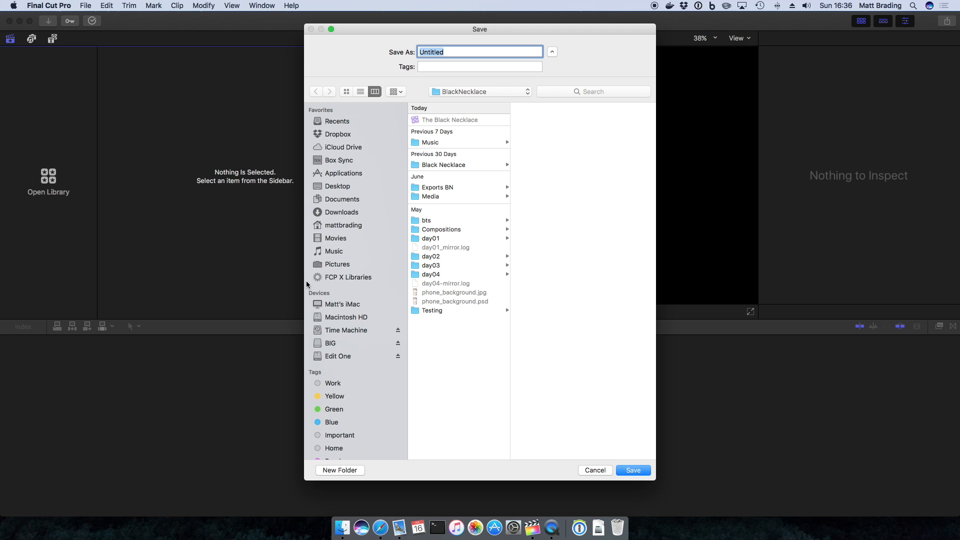
type("Black Necklace BTS")
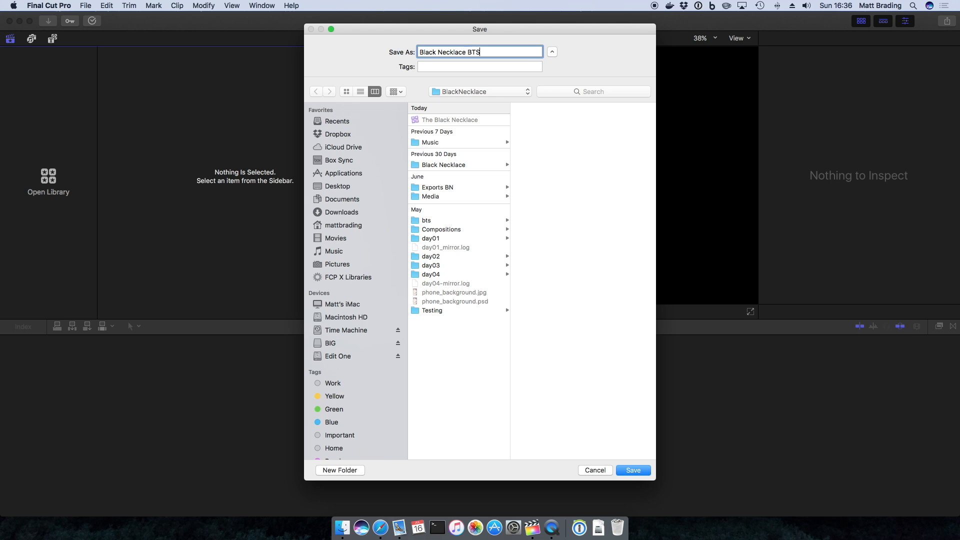
left_click(632, 470)
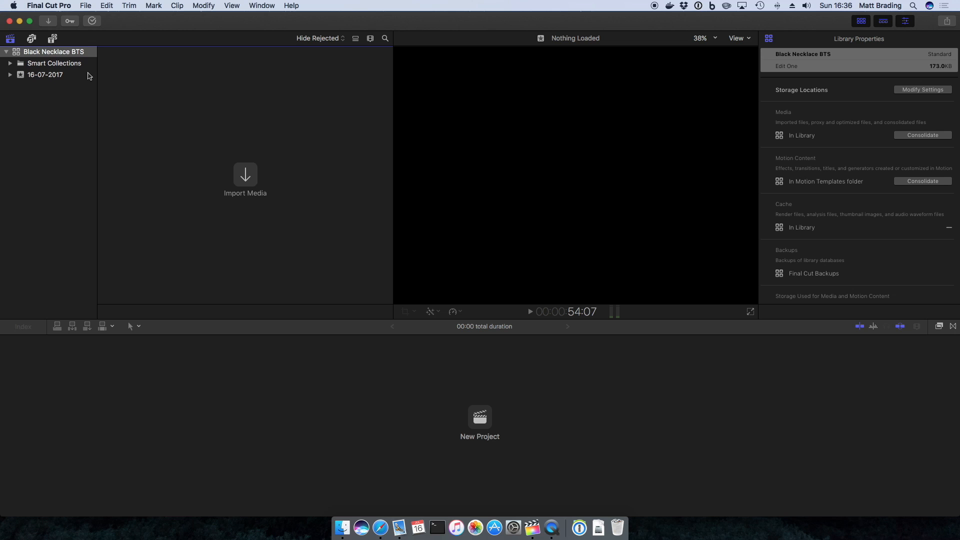
mouse_move(113, 54)
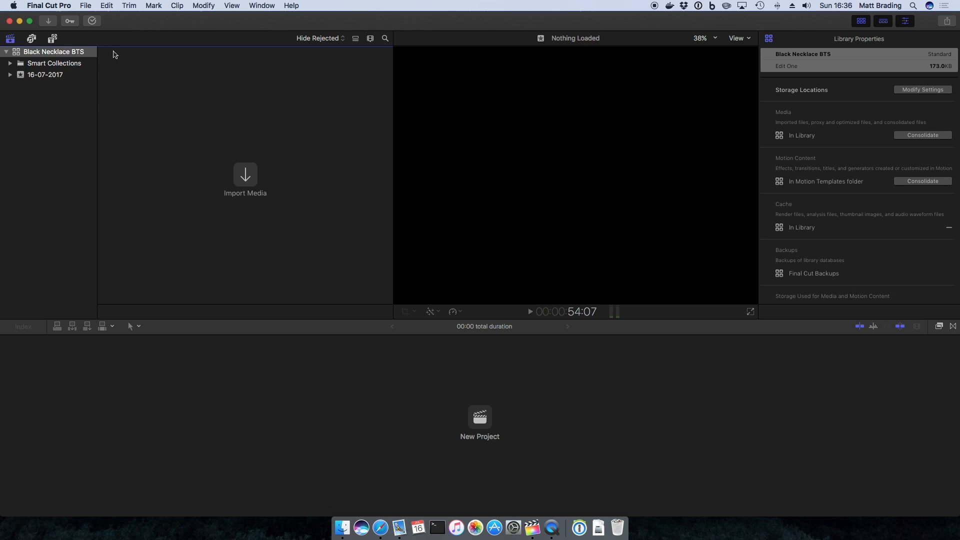
left_click(53, 51)
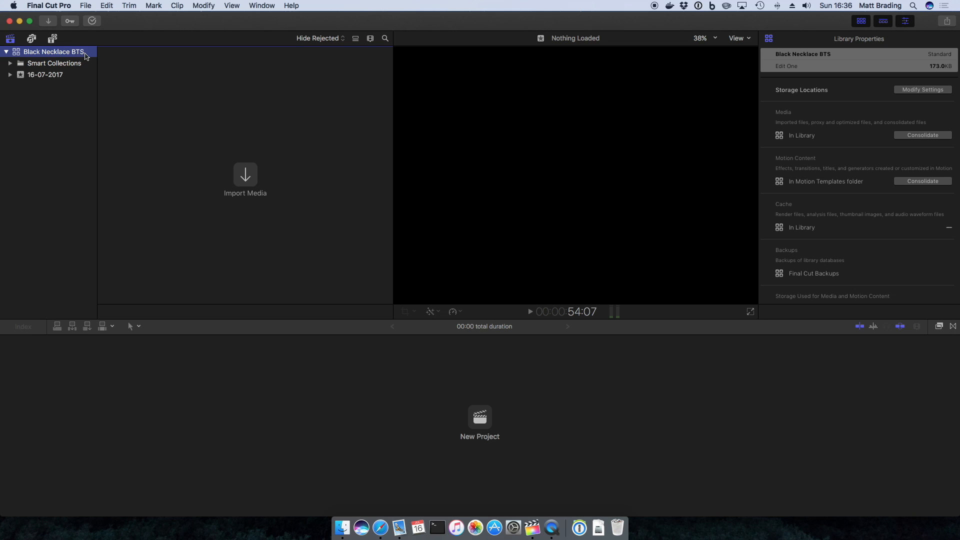
left_click(45, 74)
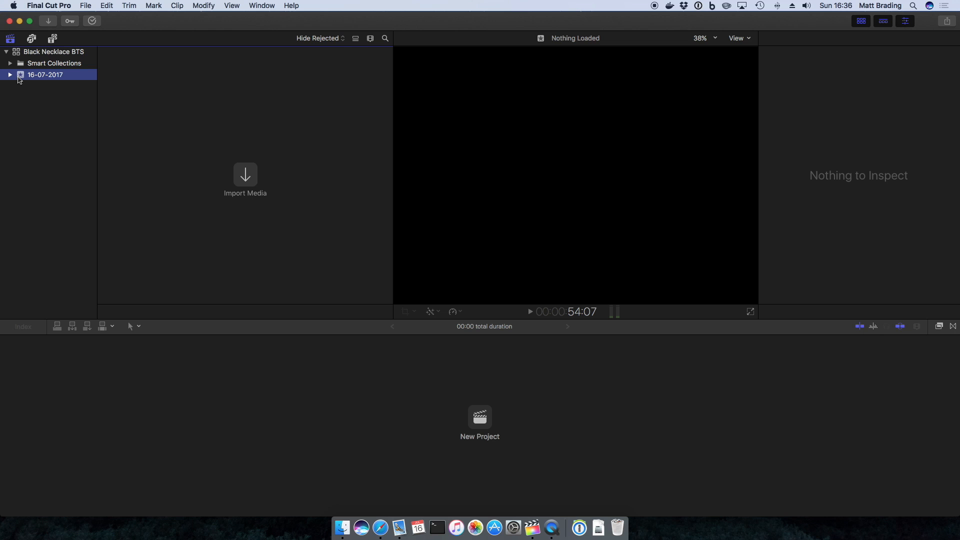
mouse_move(45, 78)
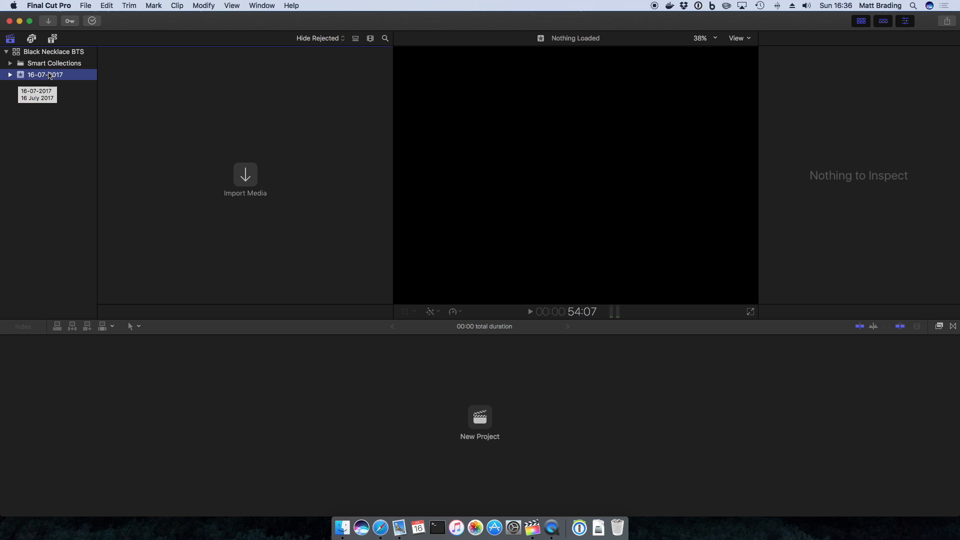
left_click(10, 74)
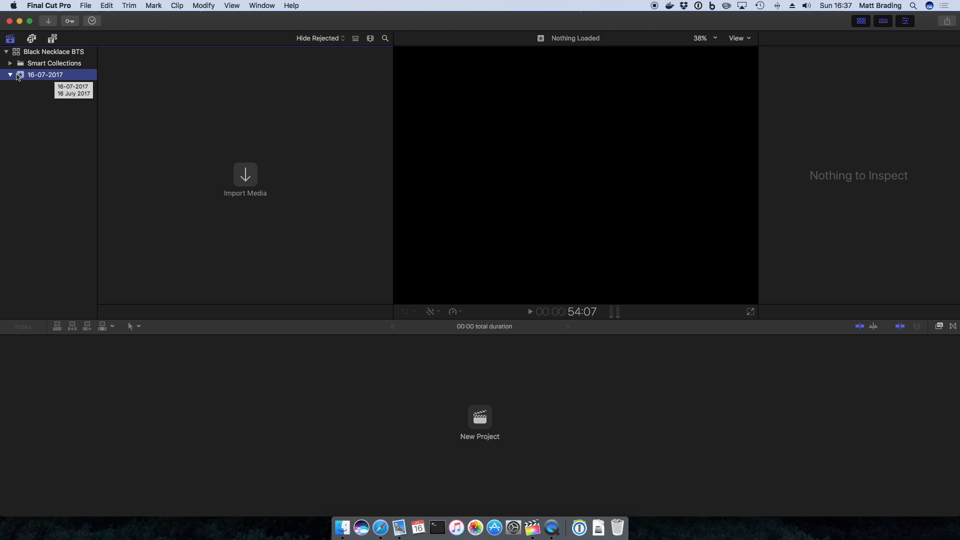
left_click(10, 63)
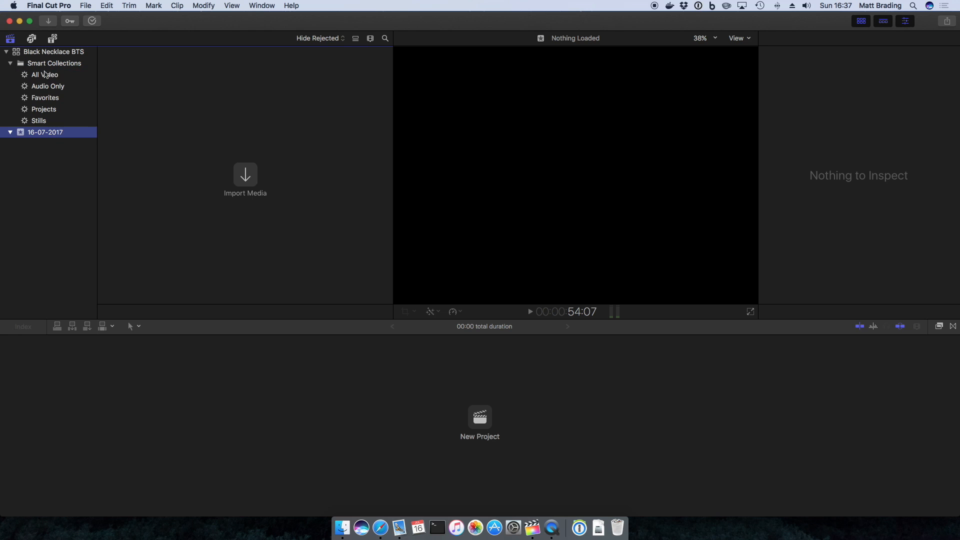
left_click(47, 86)
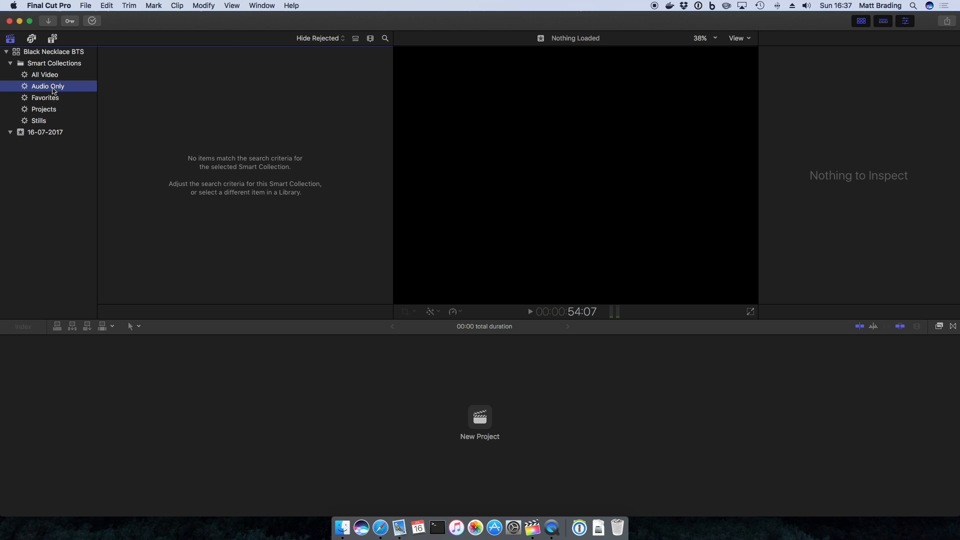
left_click(43, 109)
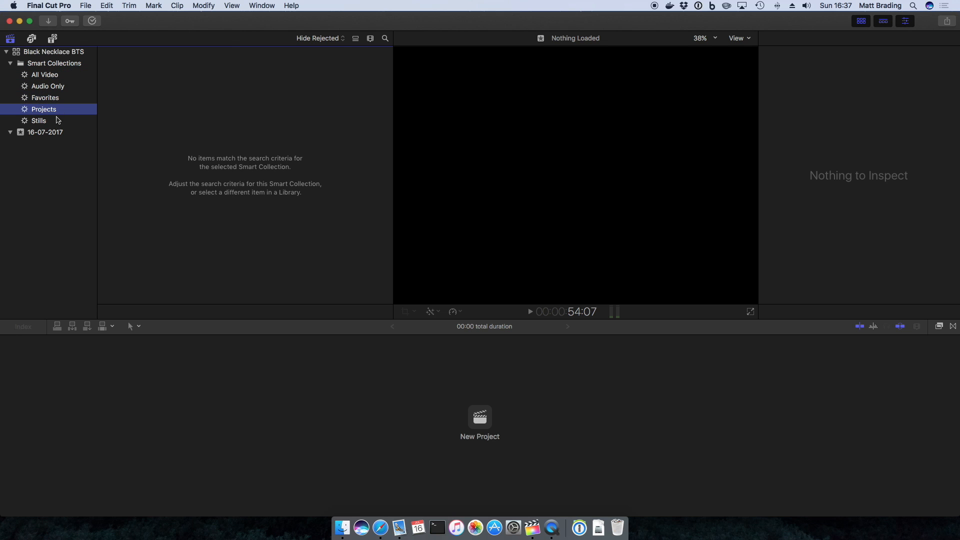
left_click(53, 51)
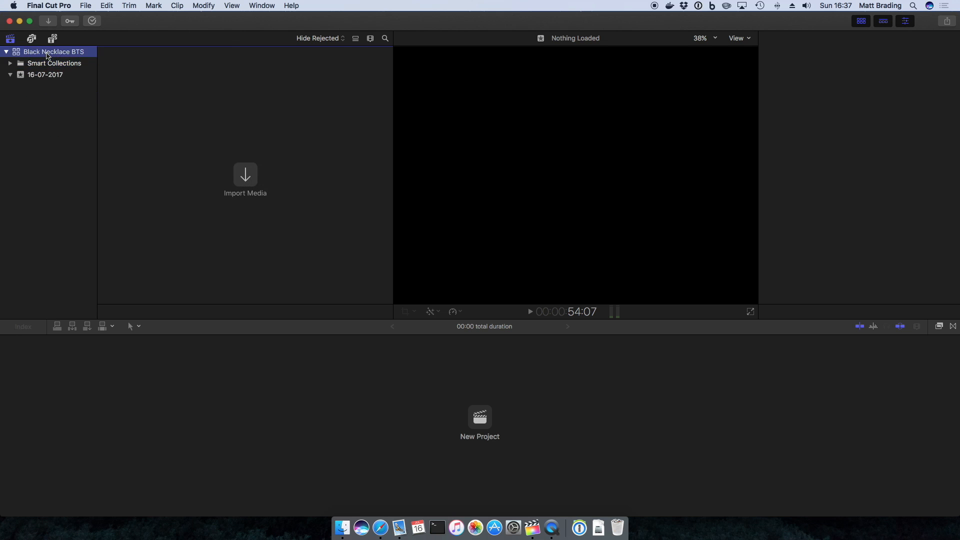
left_click(904, 20)
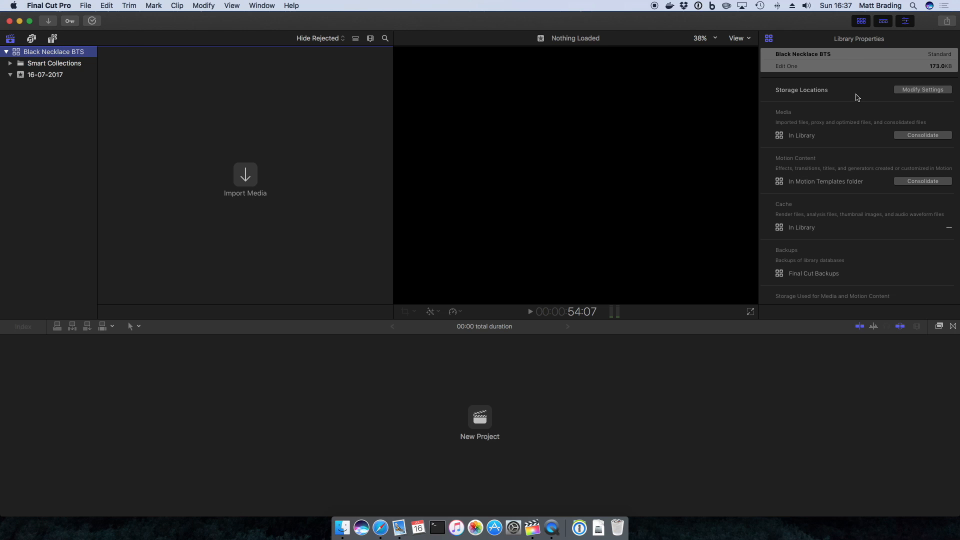
mouse_move(803, 161)
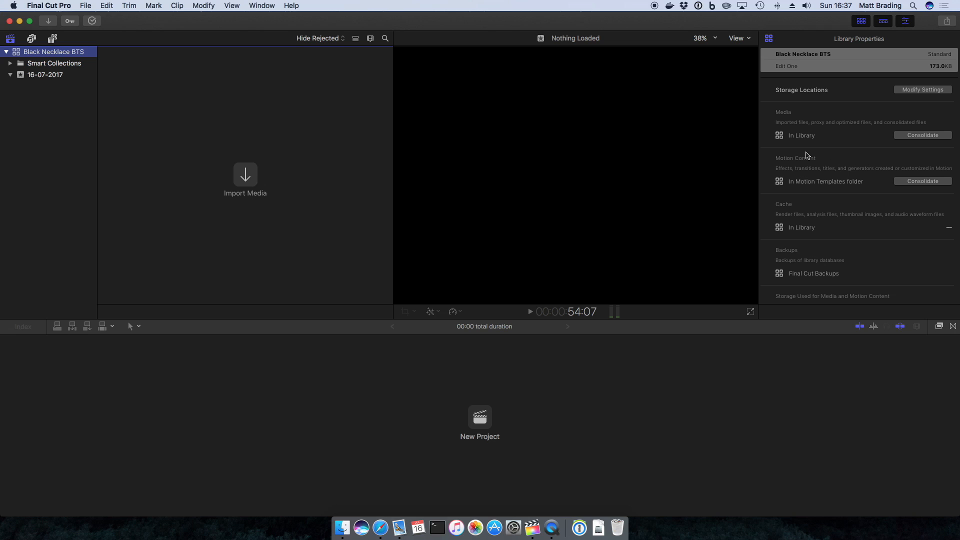
mouse_move(807, 154)
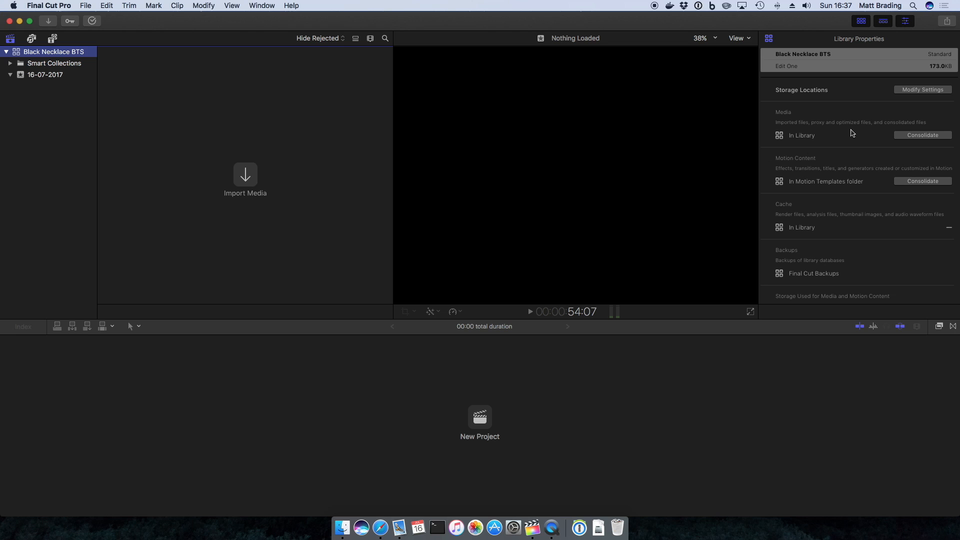
scroll("down", 3)
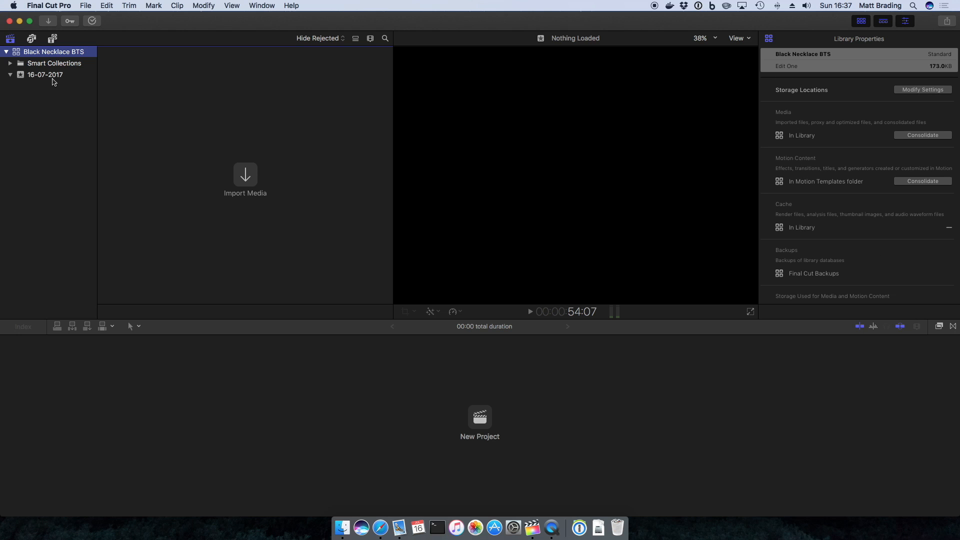
Step: Rename the 16-07-2017 event in the sidebar to Behind The Scenes
left_click(45, 74)
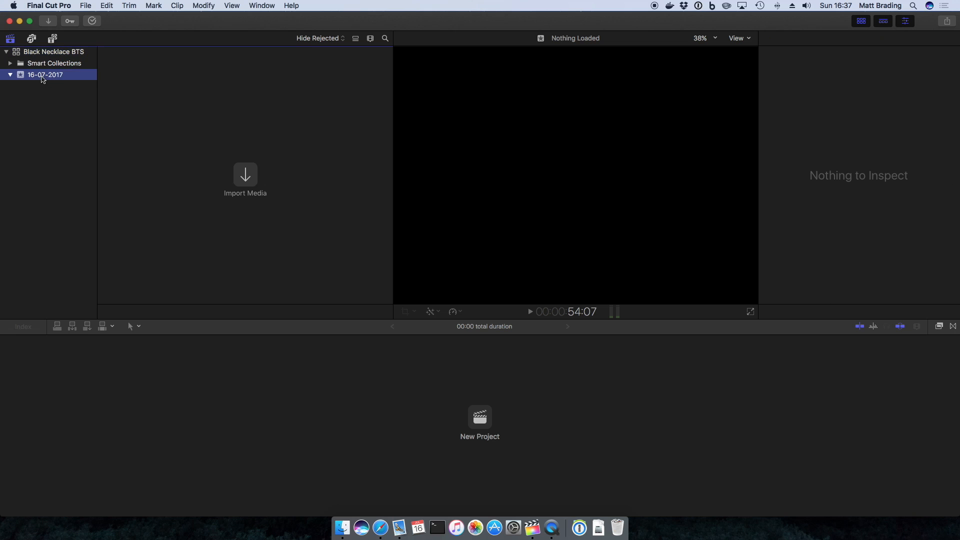
mouse_move(45, 75)
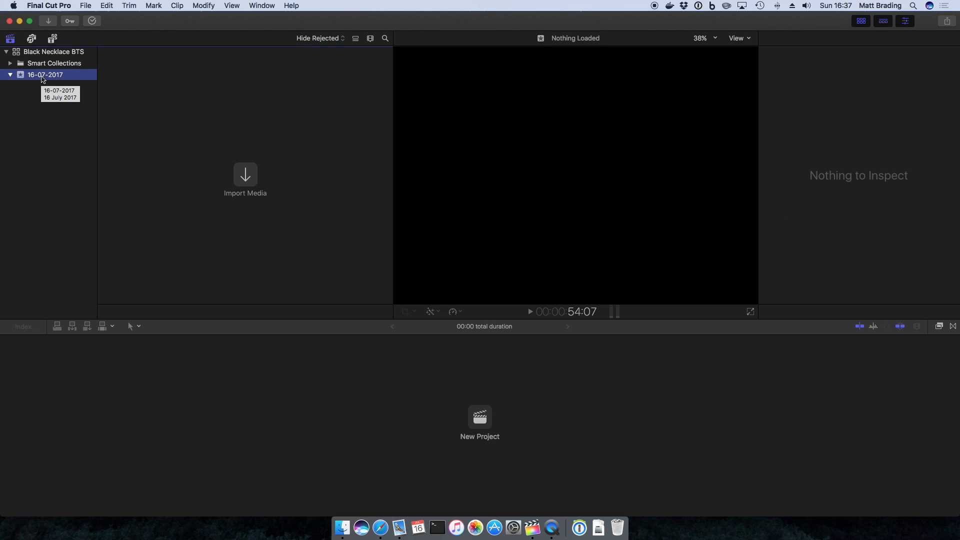
double_click(45, 74)
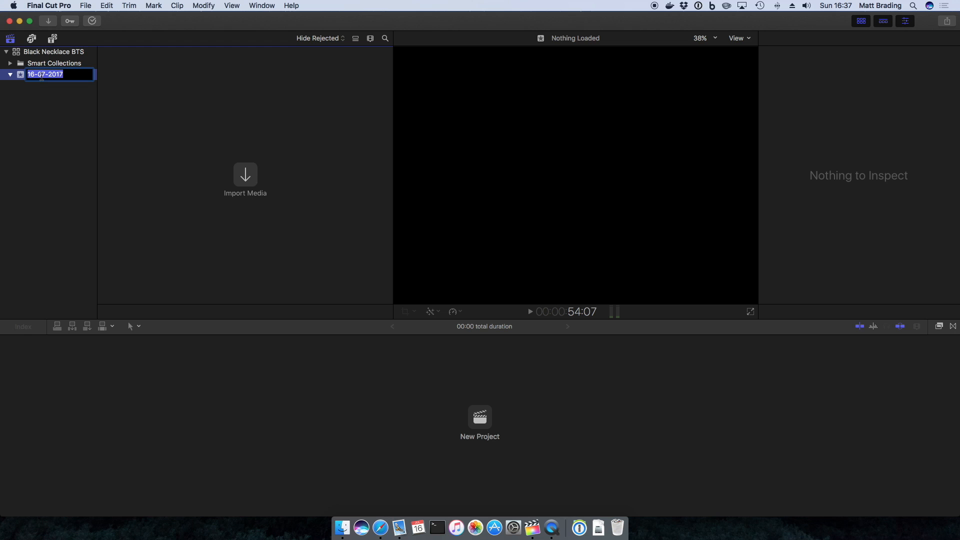
type("Behind The Scenes")
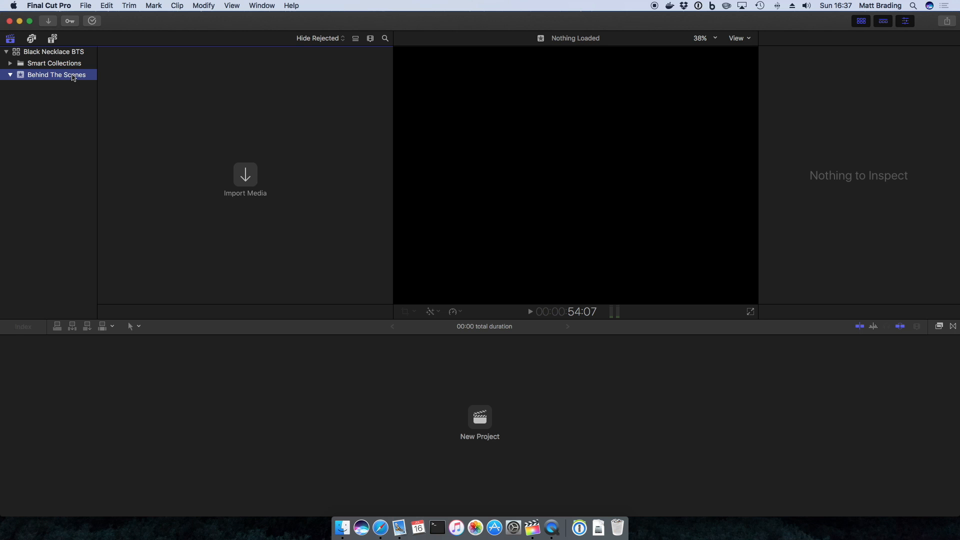
mouse_move(249, 181)
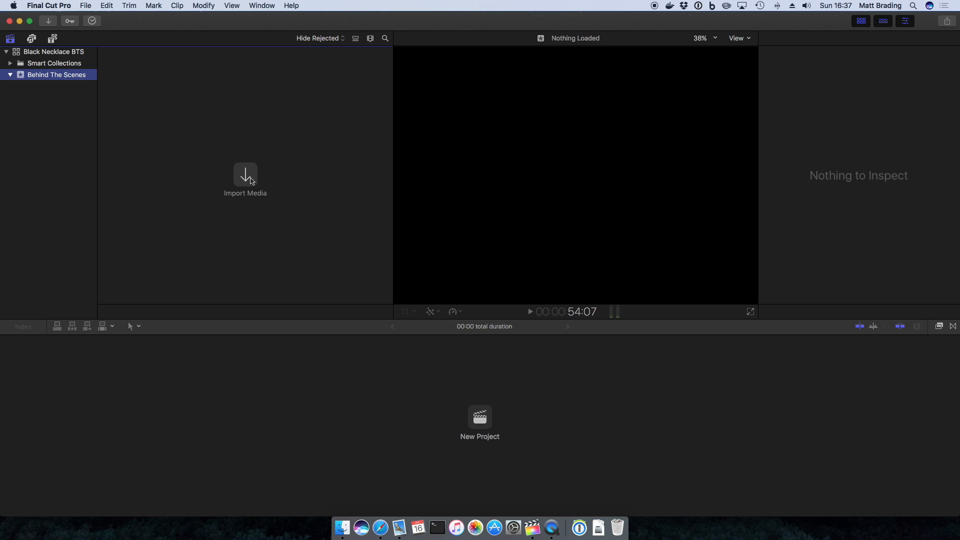
Step: In Media Import, browse BIG, Macintosh HD, Time Machine, Desktop, then list Downloads' contents
left_click(245, 174)
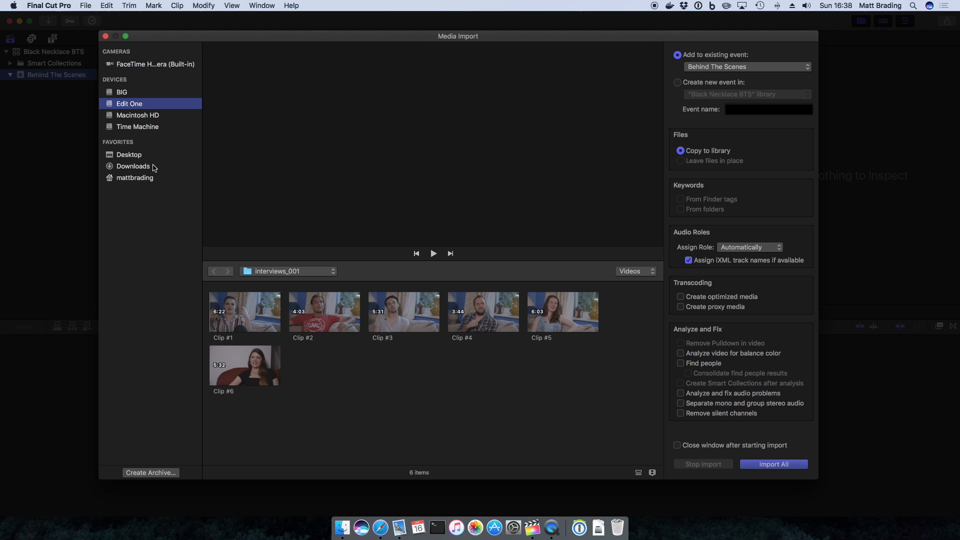
mouse_move(127, 237)
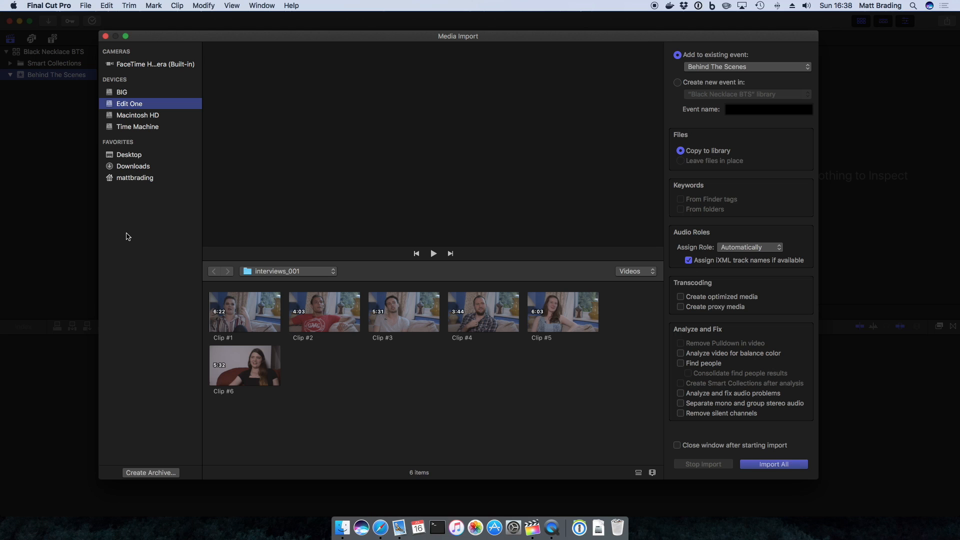
mouse_move(124, 70)
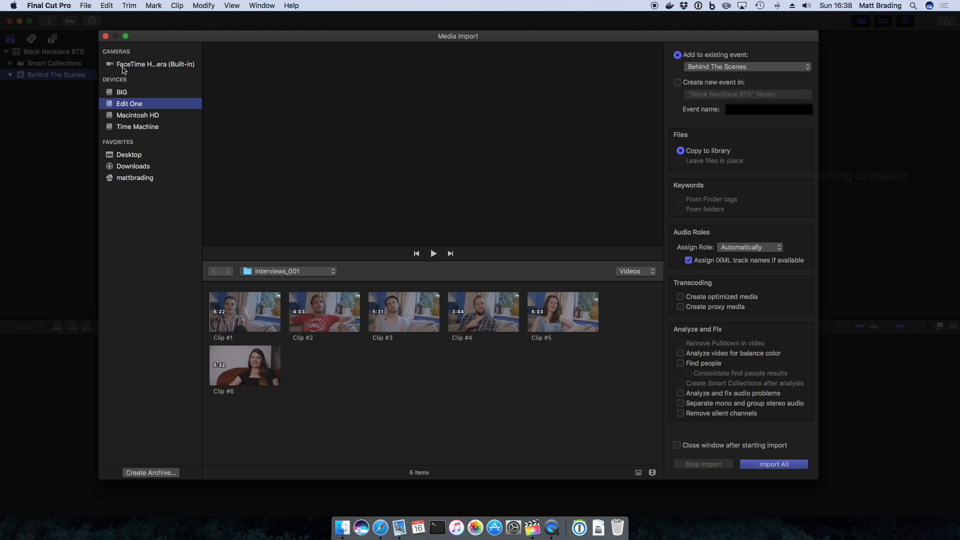
mouse_move(140, 67)
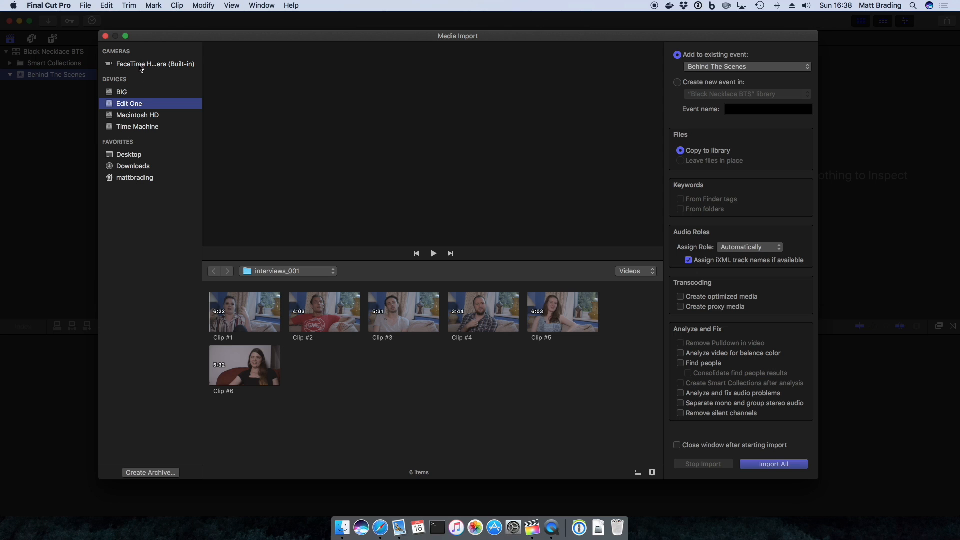
mouse_move(121, 67)
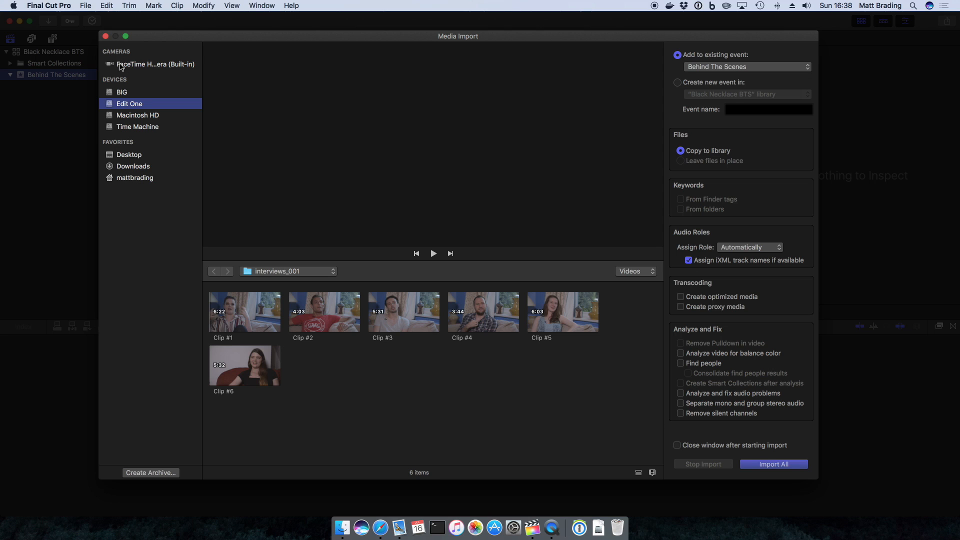
mouse_move(134, 69)
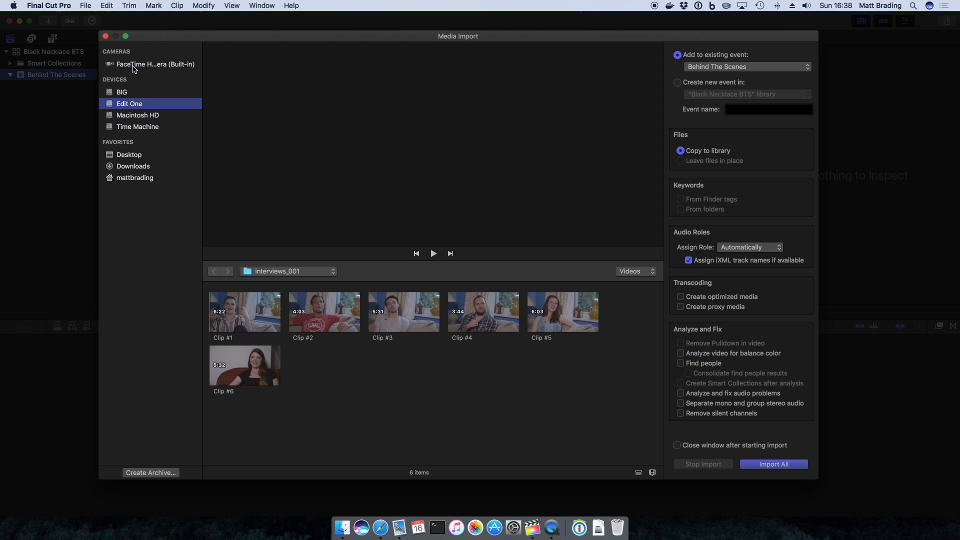
mouse_move(156, 64)
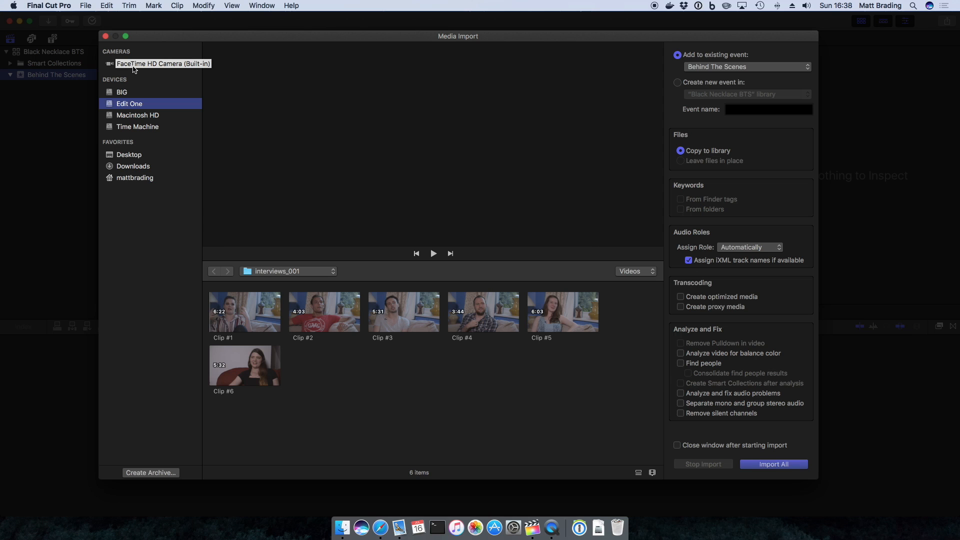
mouse_move(130, 66)
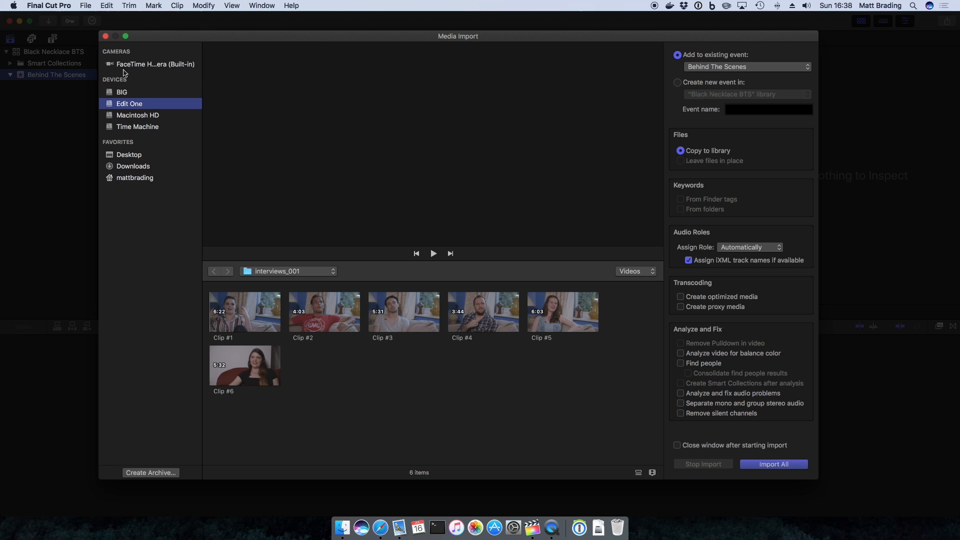
left_click(122, 92)
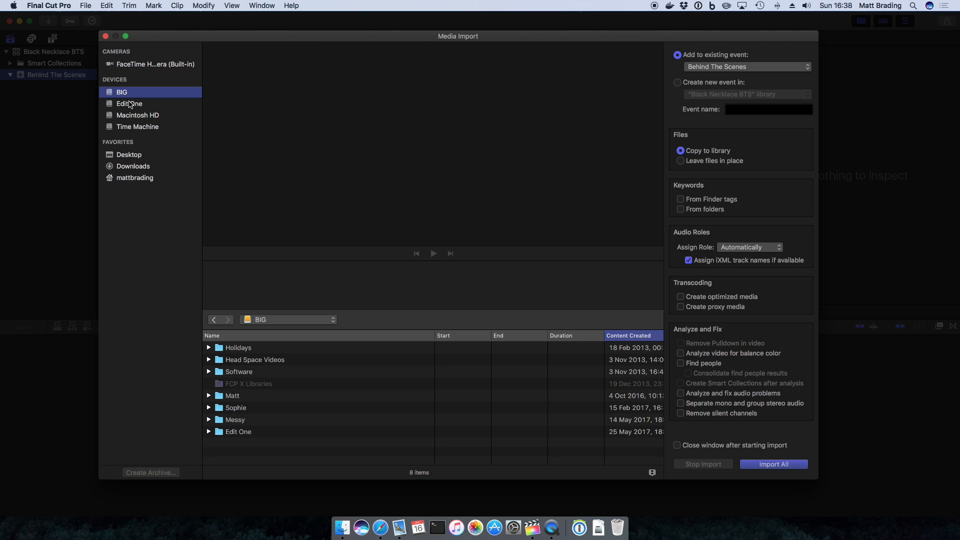
left_click(137, 115)
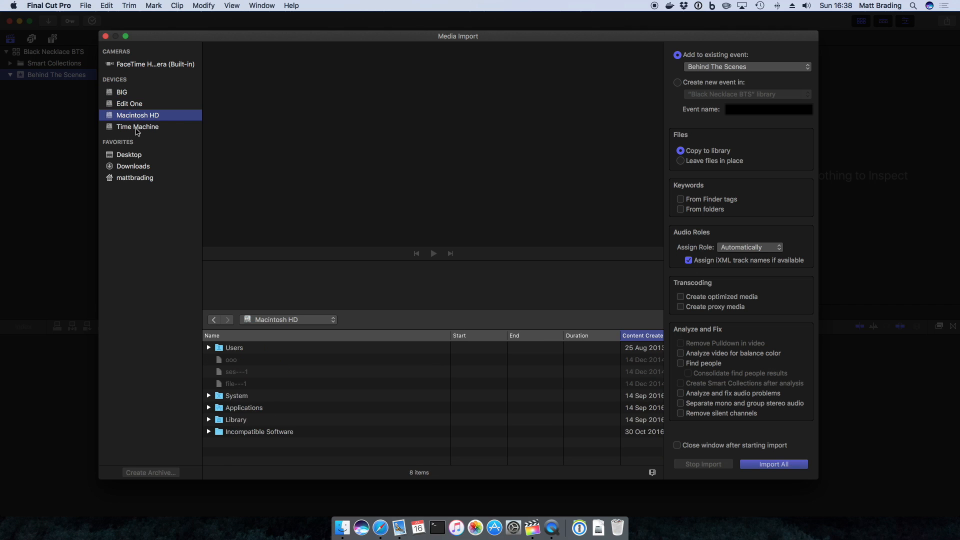
left_click(137, 127)
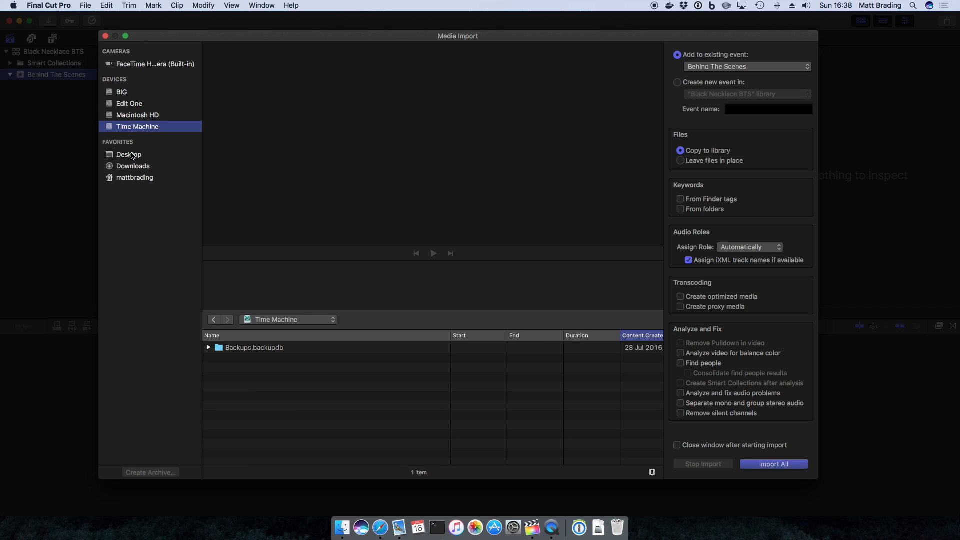
left_click(129, 154)
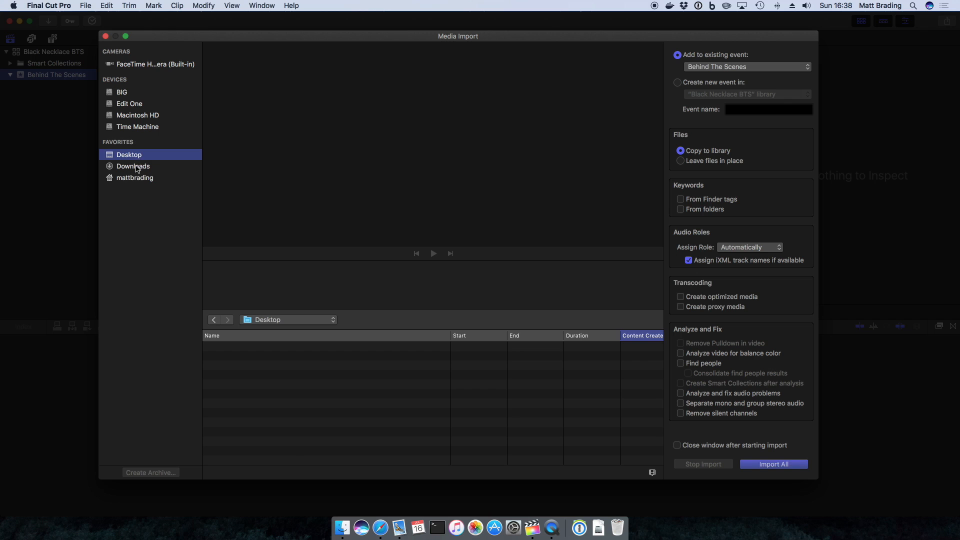
left_click(133, 166)
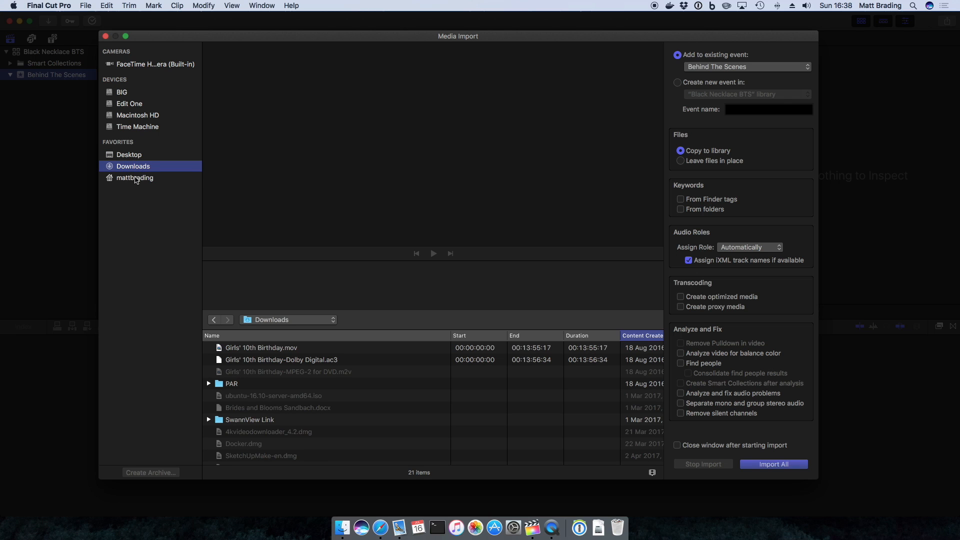
mouse_move(129, 170)
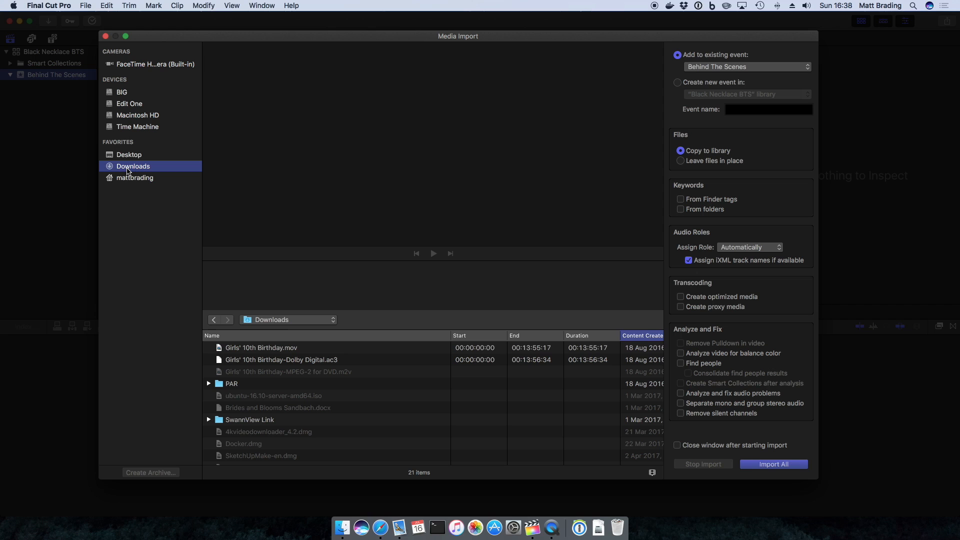
mouse_move(130, 102)
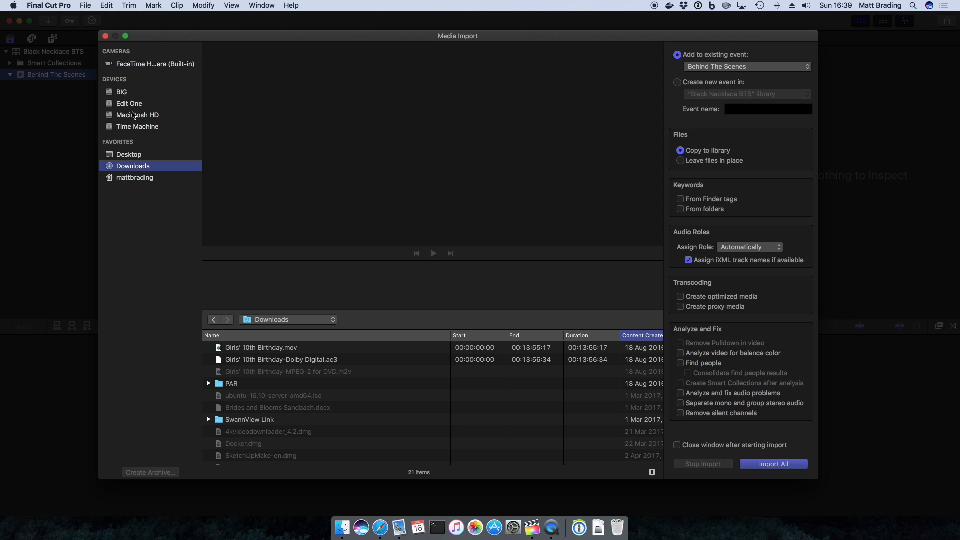
mouse_move(135, 109)
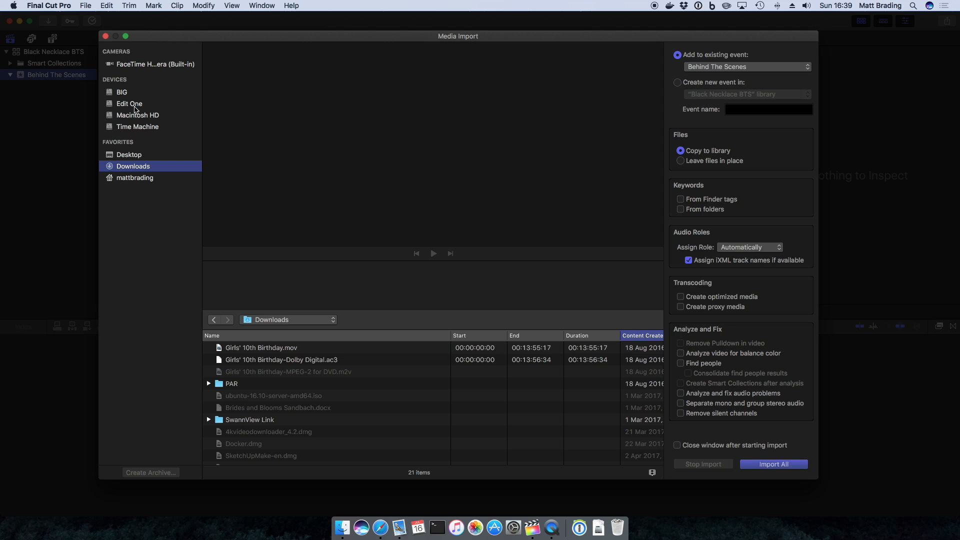
Step: On the Edit One drive, open bts and then interviews_001 to list its six interview clips
left_click(129, 103)
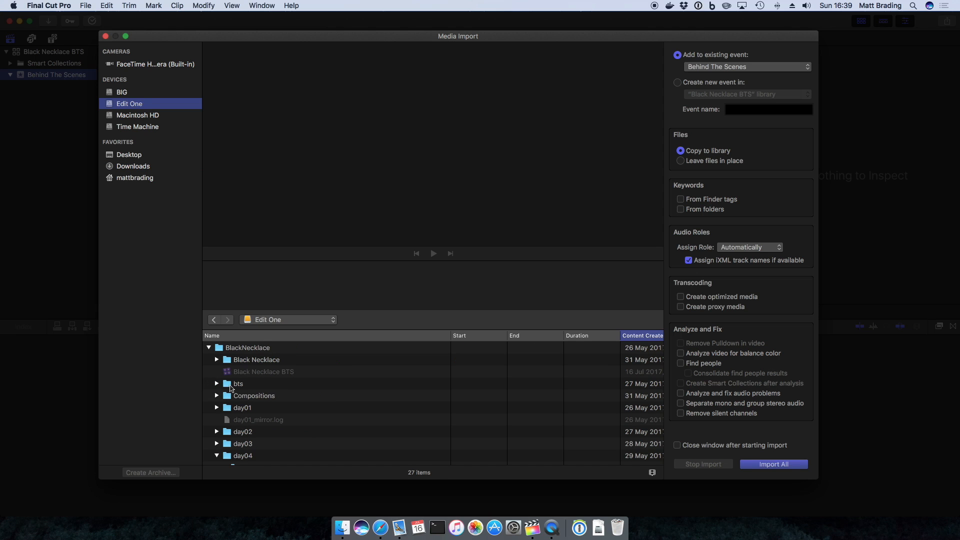
double_click(238, 384)
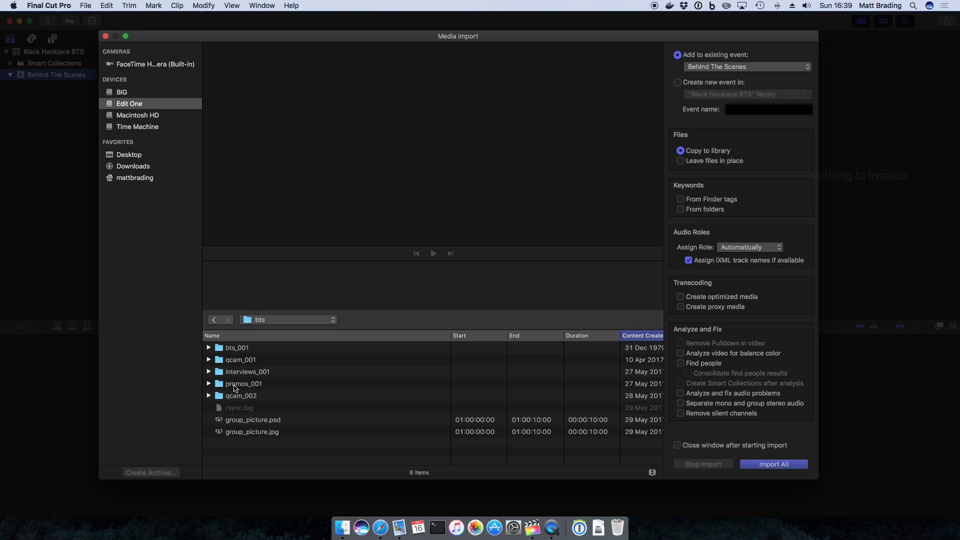
left_click(247, 372)
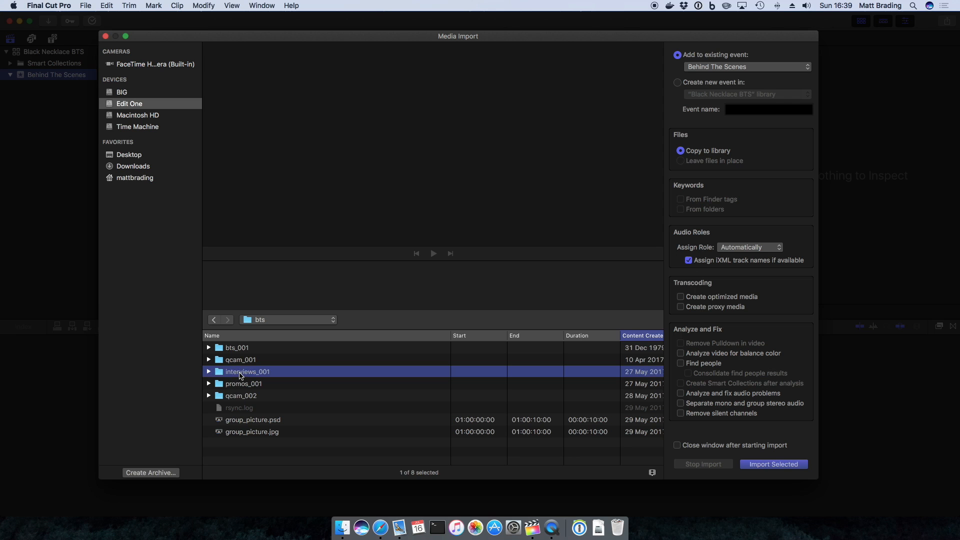
left_click(236, 347)
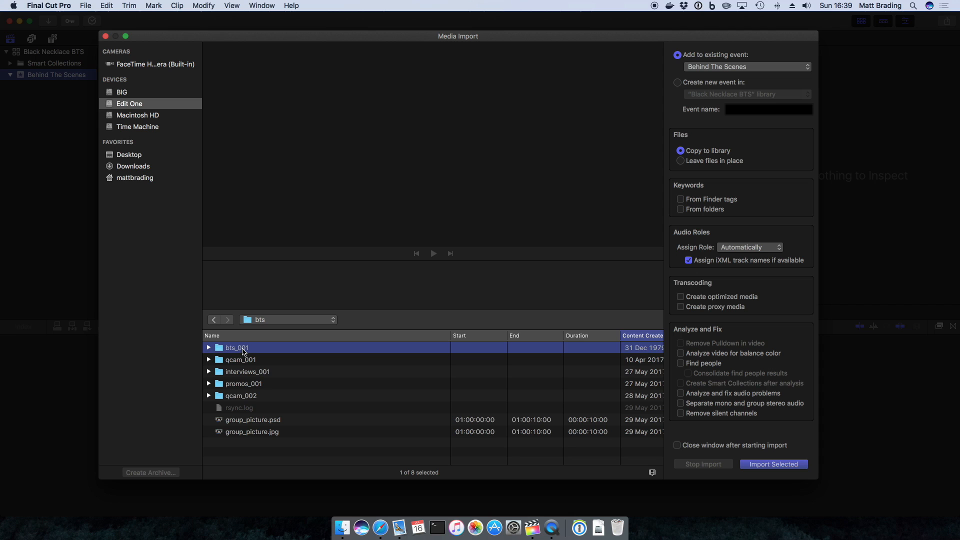
double_click(247, 372)
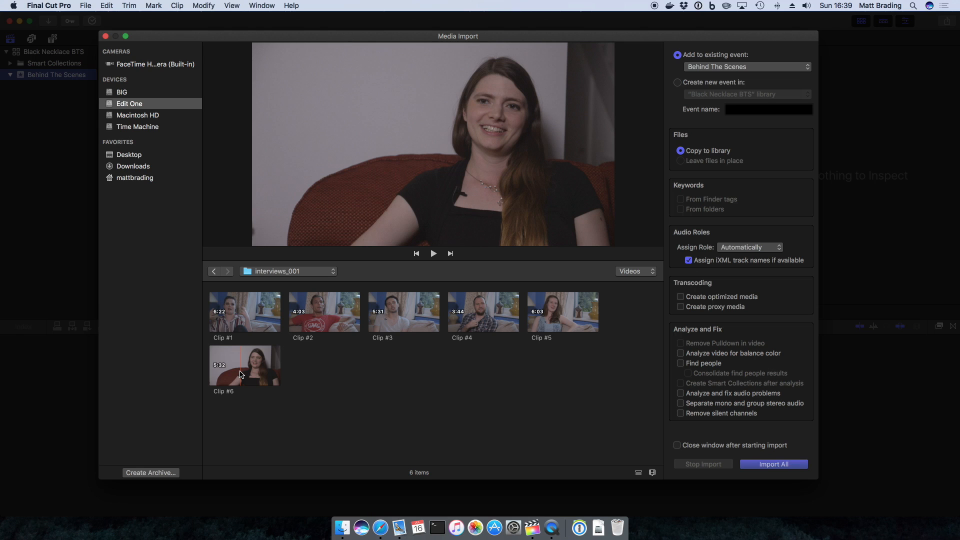
mouse_move(231, 318)
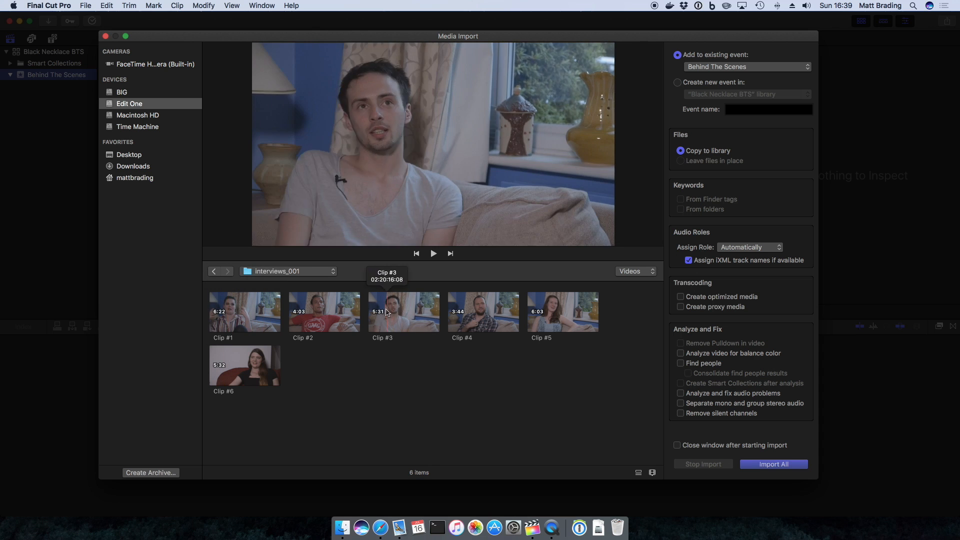
mouse_move(483, 315)
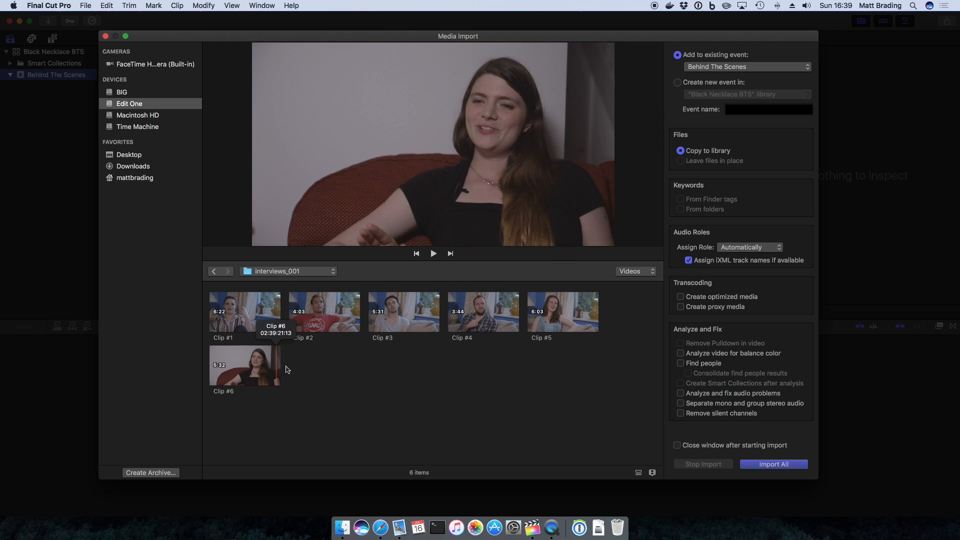
Step: Select all six interview clips in interviews_001, about 31 minutes in total
left_click(244, 311)
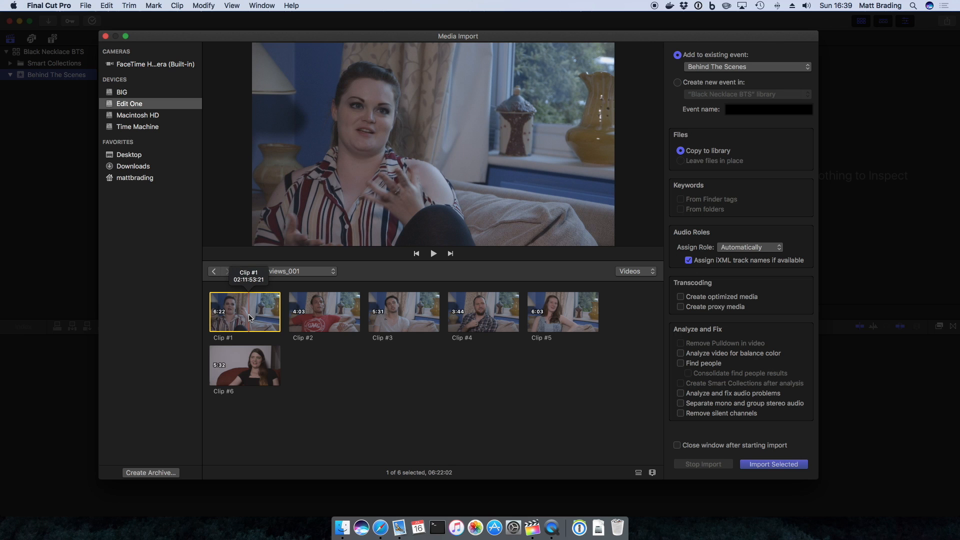
left_click(324, 312)
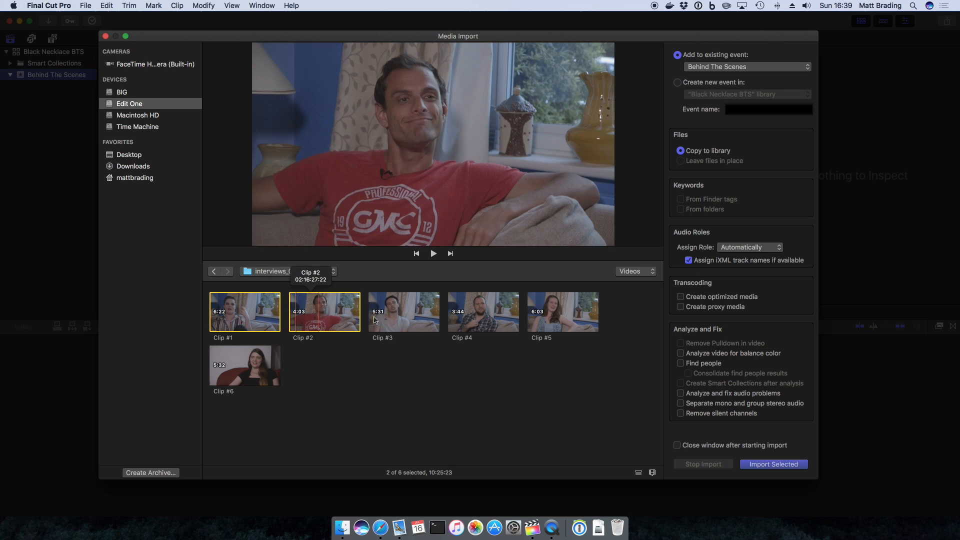
left_click(483, 312)
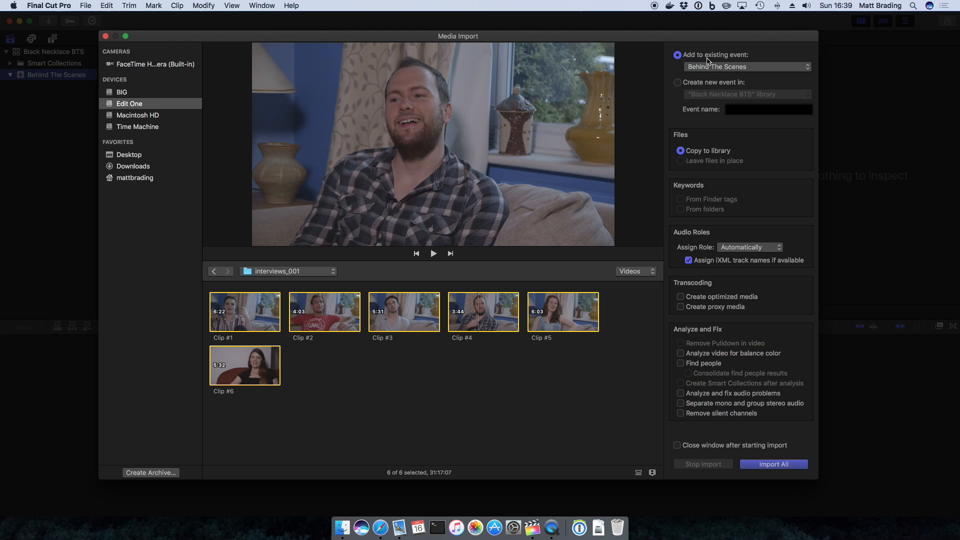
left_click(746, 67)
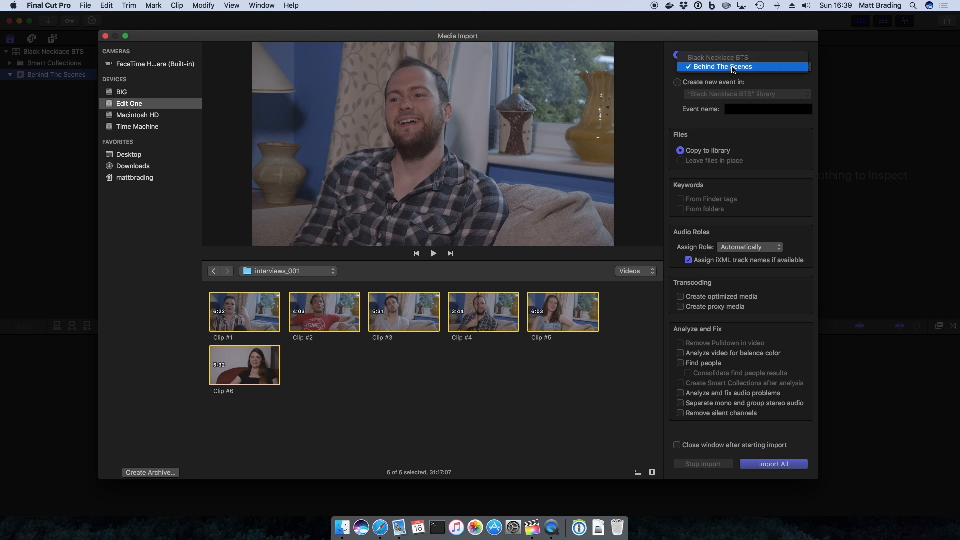
left_click(724, 67)
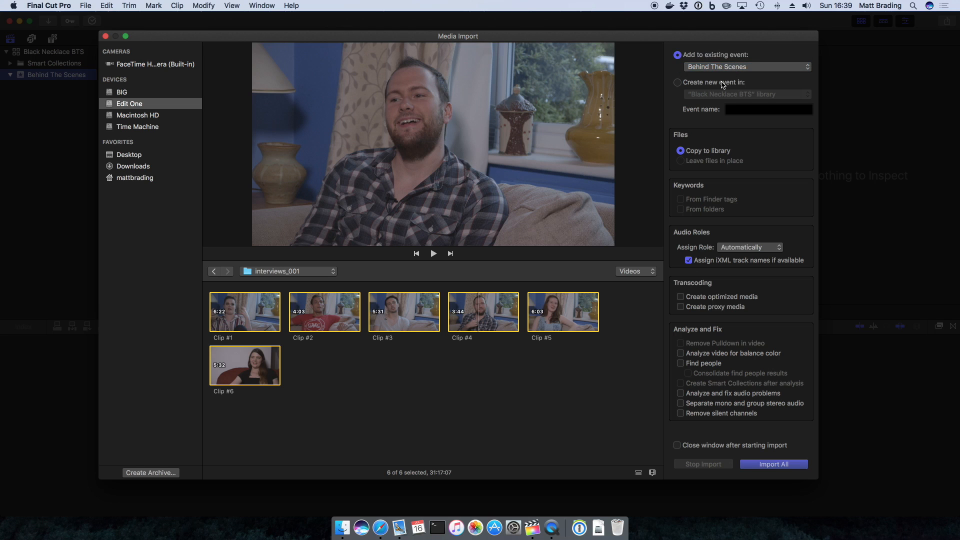
left_click(677, 82)
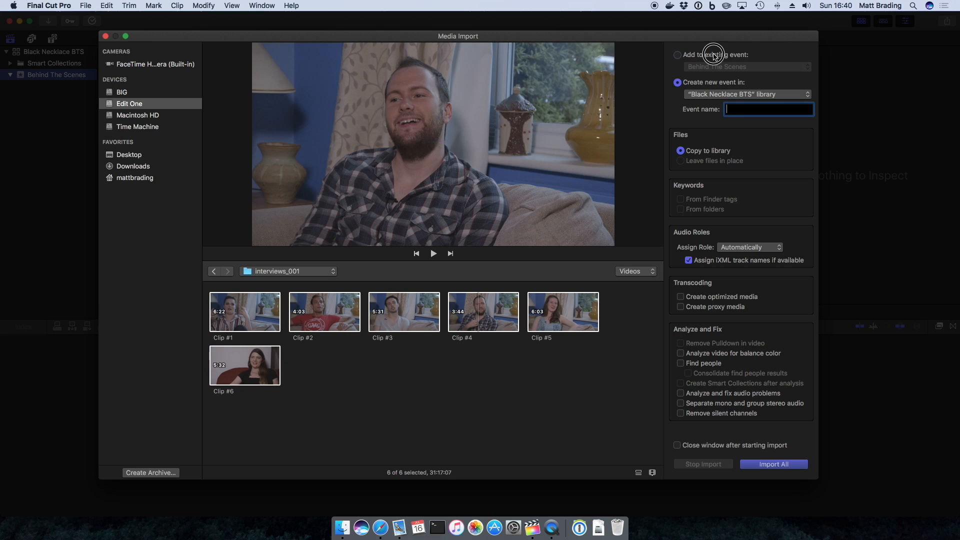
left_click(677, 54)
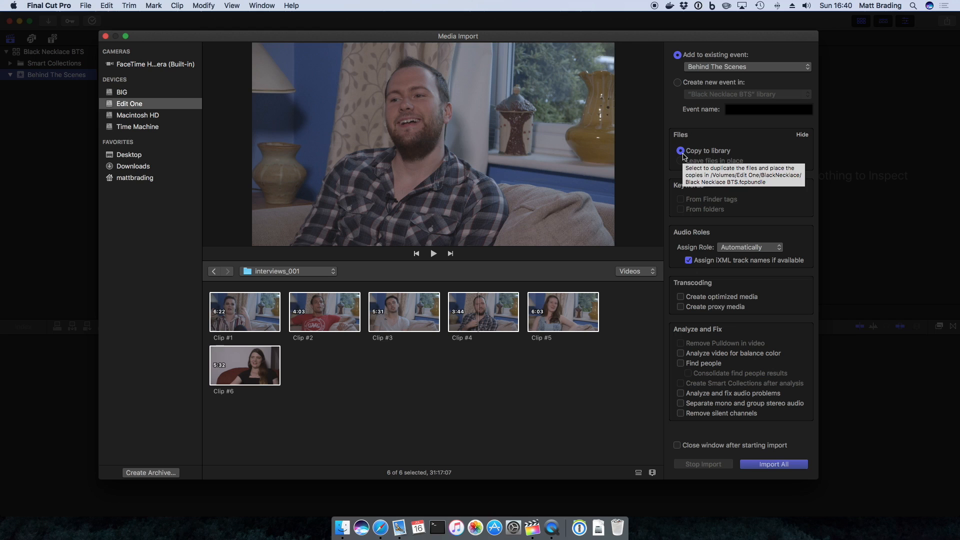
mouse_move(716, 166)
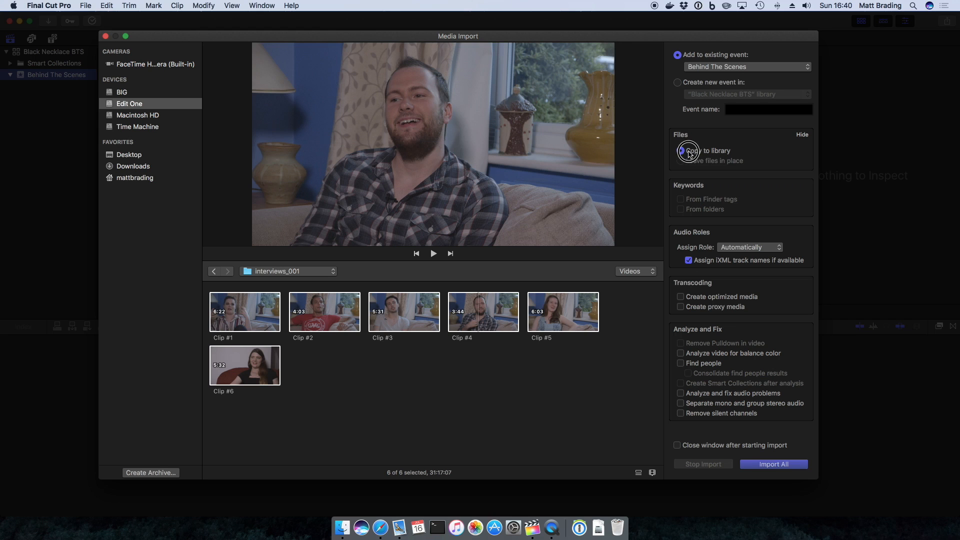
left_click(680, 151)
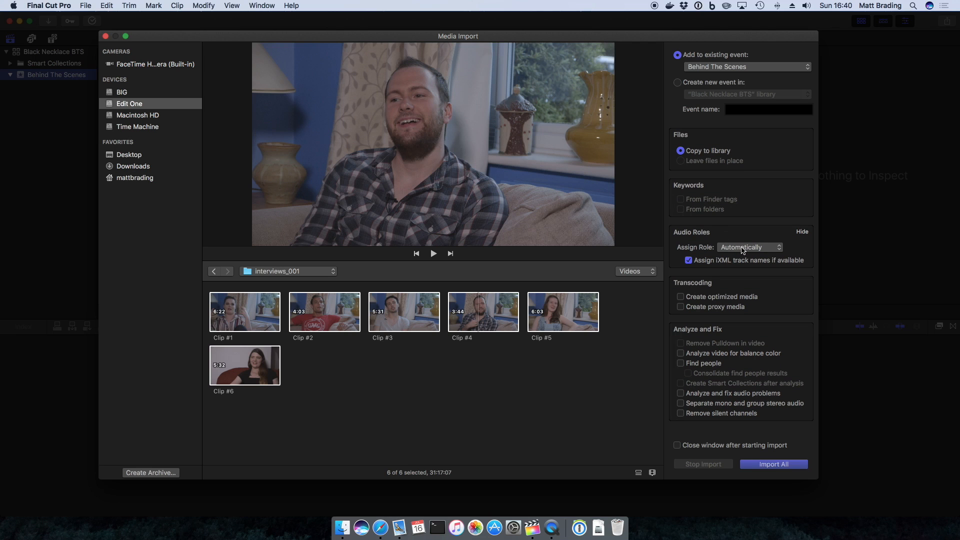
left_click(749, 247)
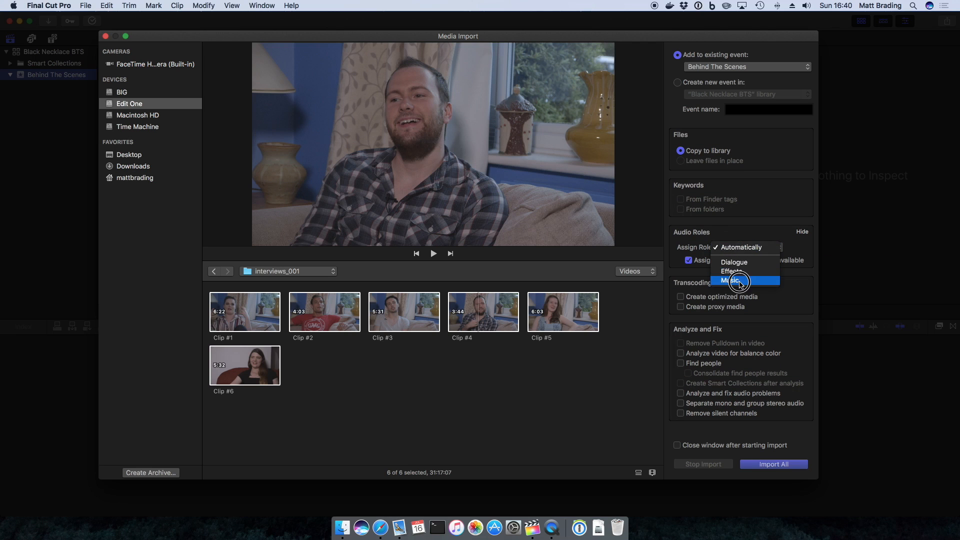
mouse_move(738, 271)
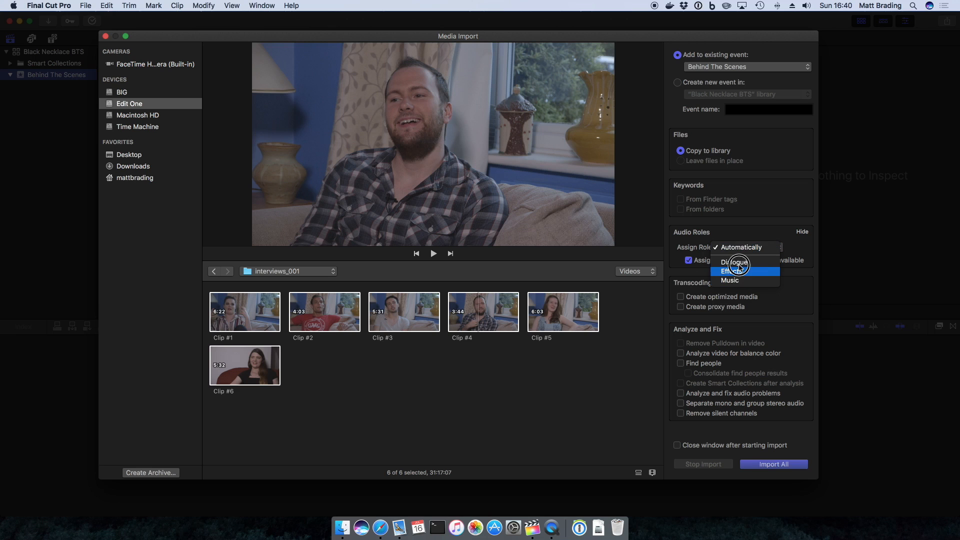
mouse_move(741, 245)
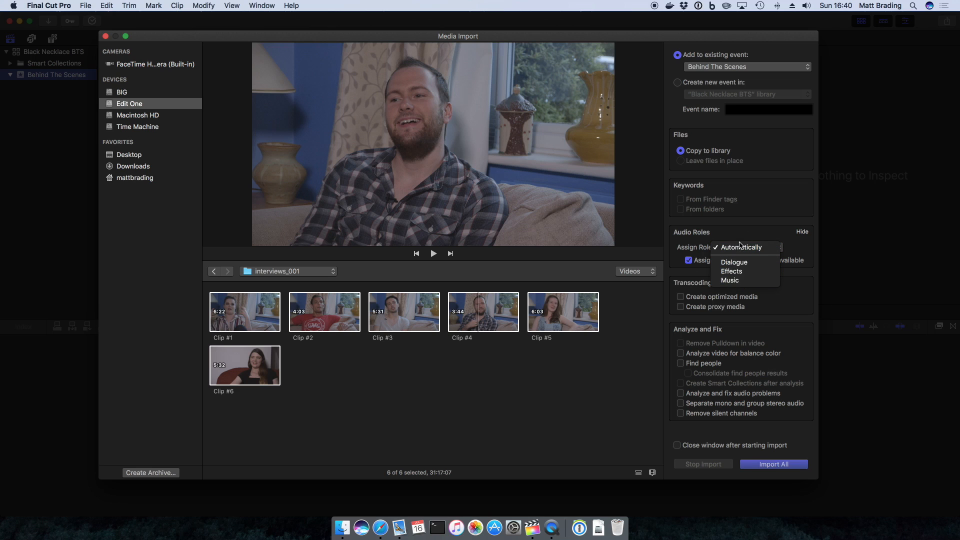
left_click(743, 247)
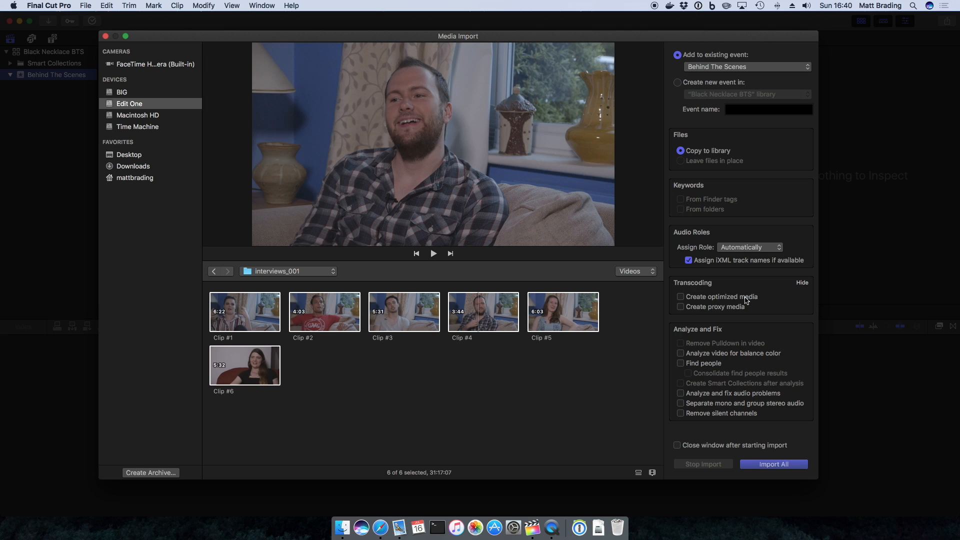
mouse_move(724, 297)
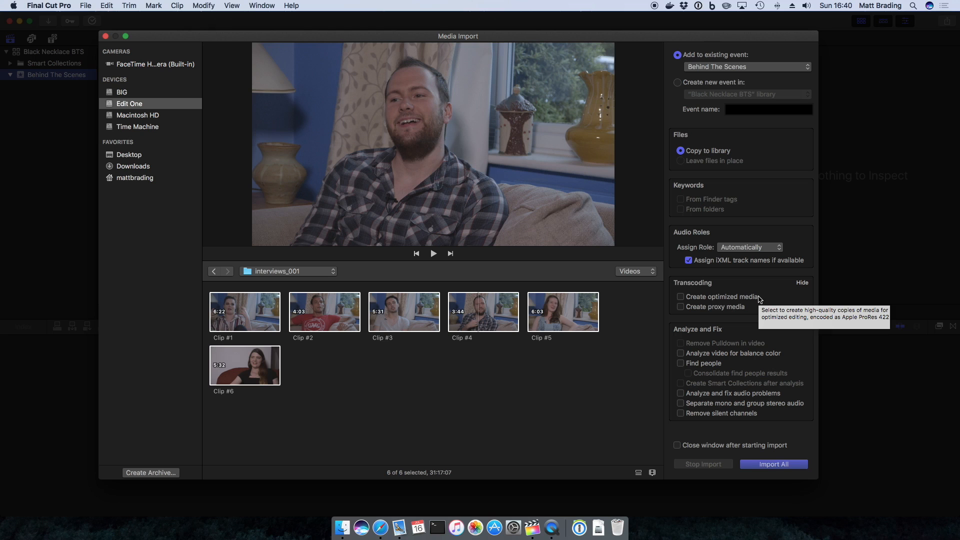
mouse_move(695, 311)
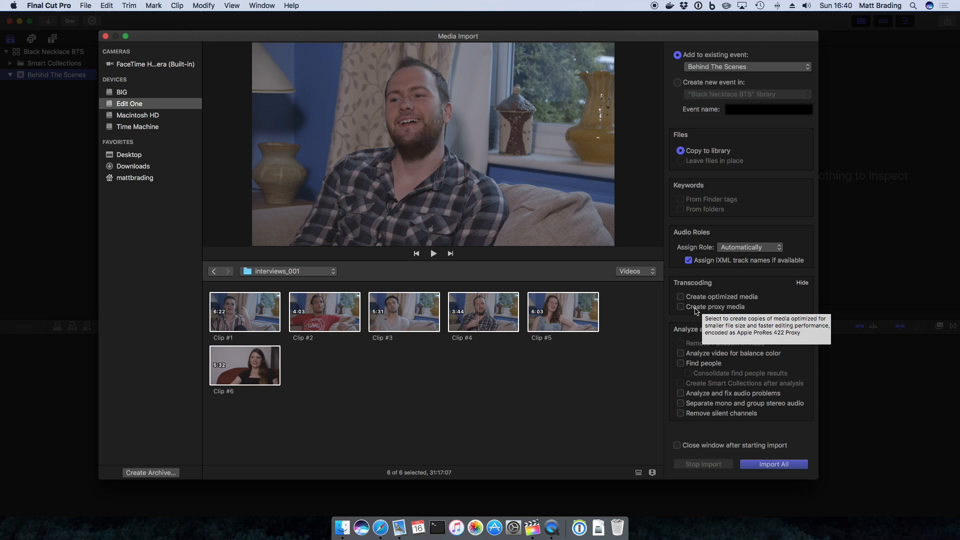
mouse_move(672, 288)
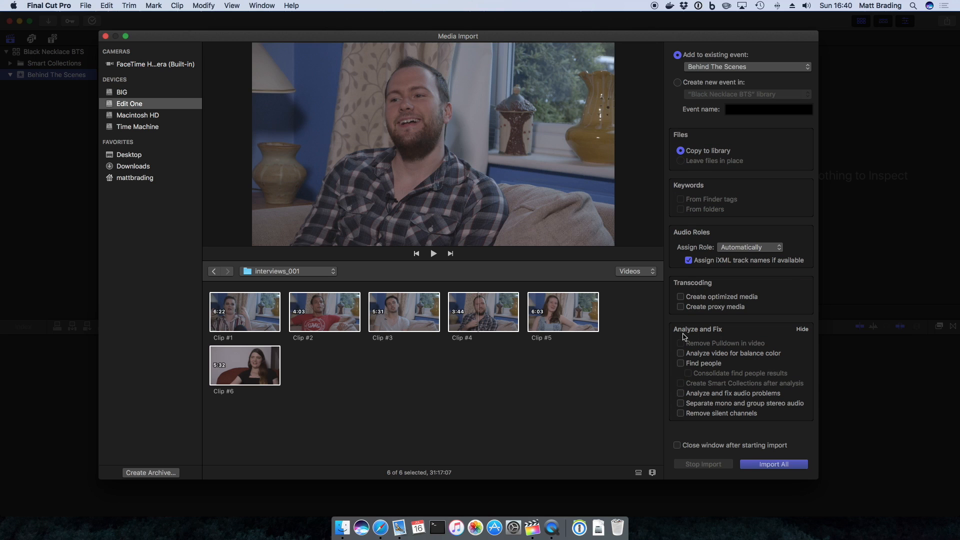
mouse_move(682, 336)
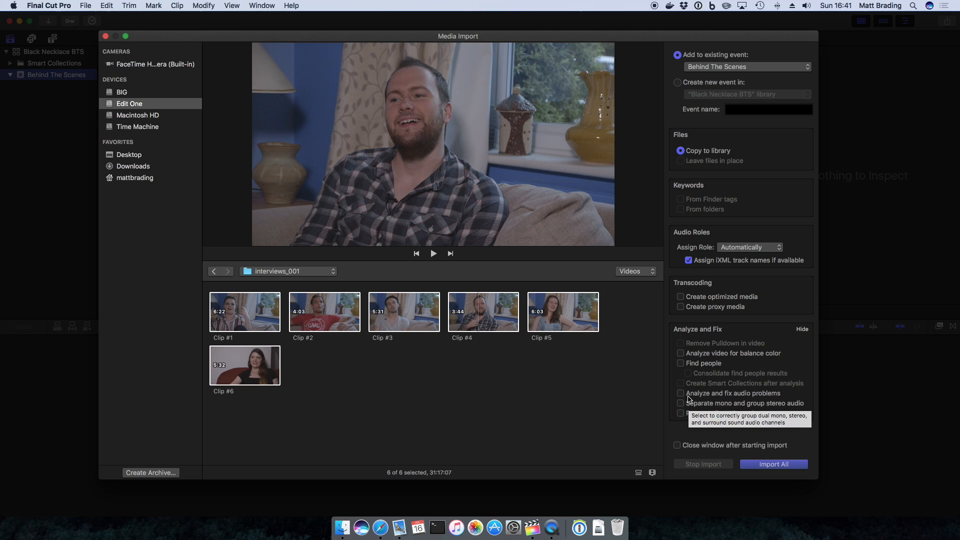
mouse_move(756, 400)
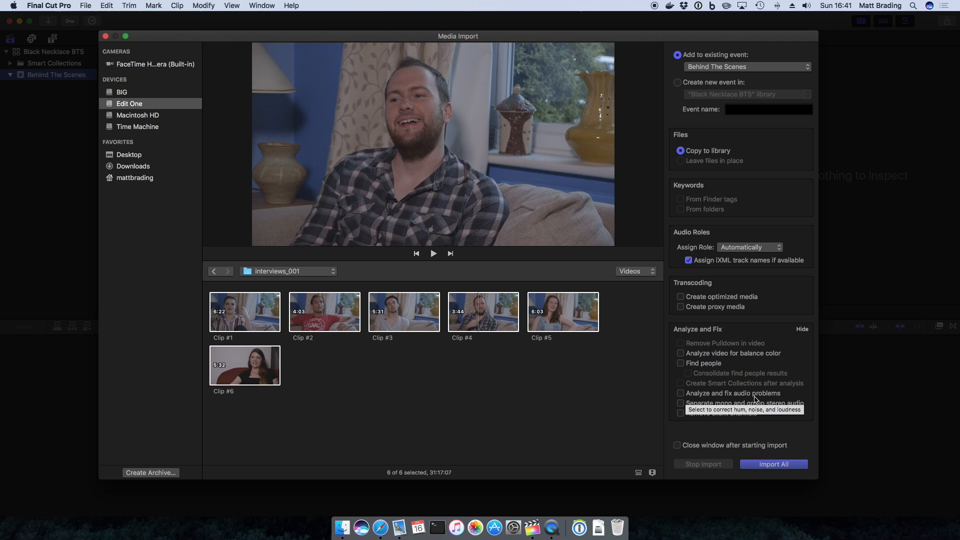
mouse_move(756, 403)
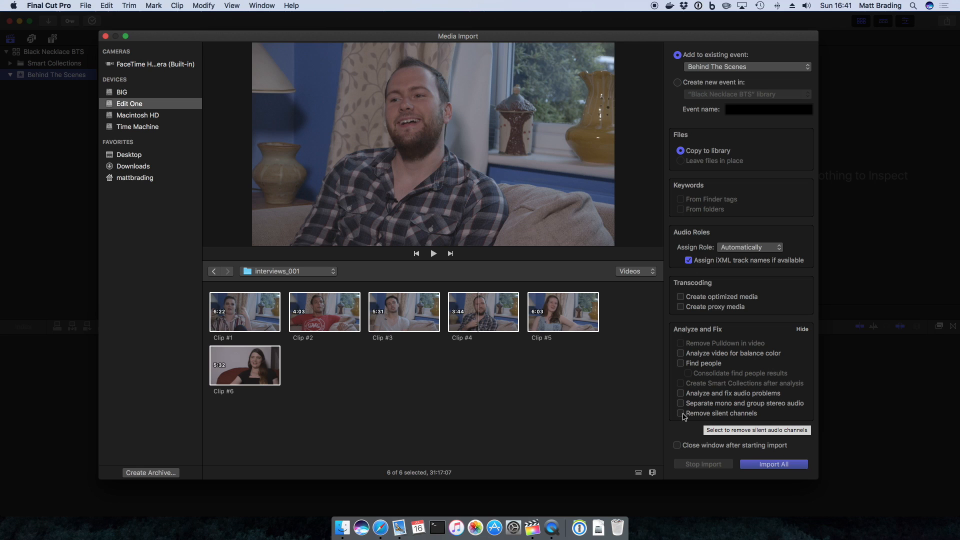
Step: Enable 'Close window after starting import' with the six clips selected and begin the import
left_click(678, 445)
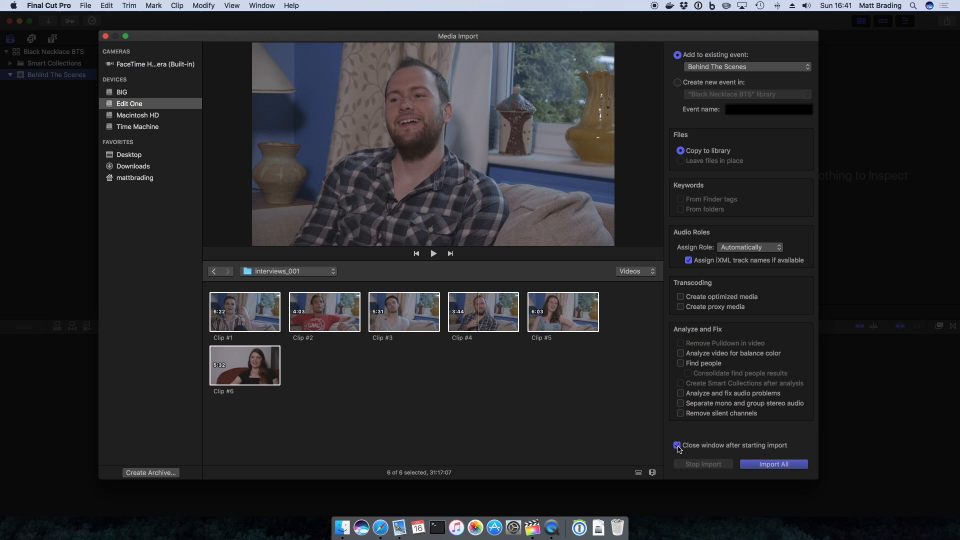
left_click(678, 445)
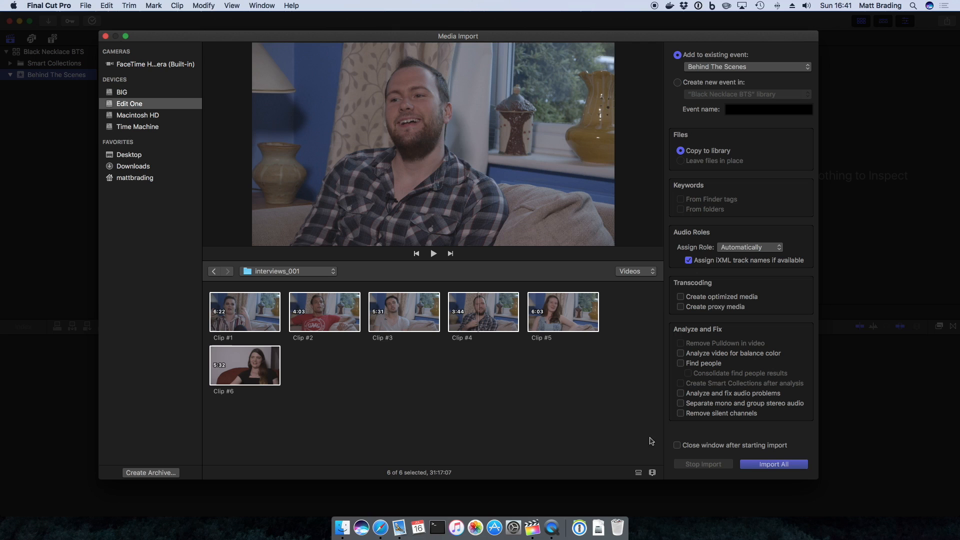
mouse_move(661, 327)
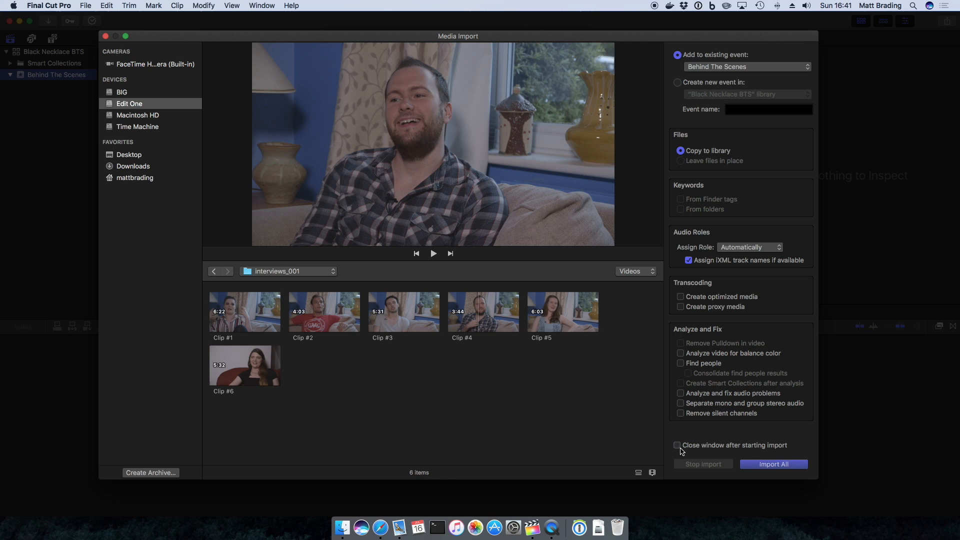
left_click(678, 445)
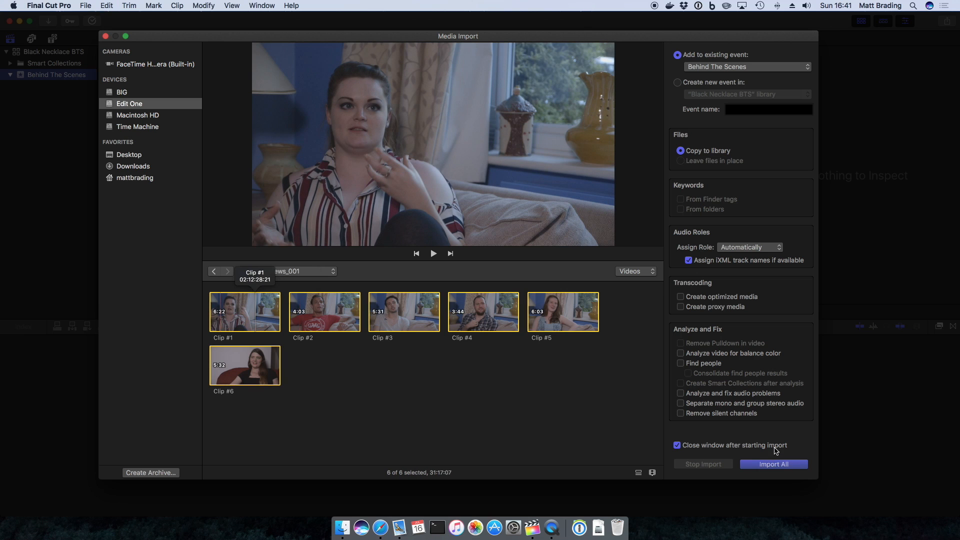
left_click(773, 464)
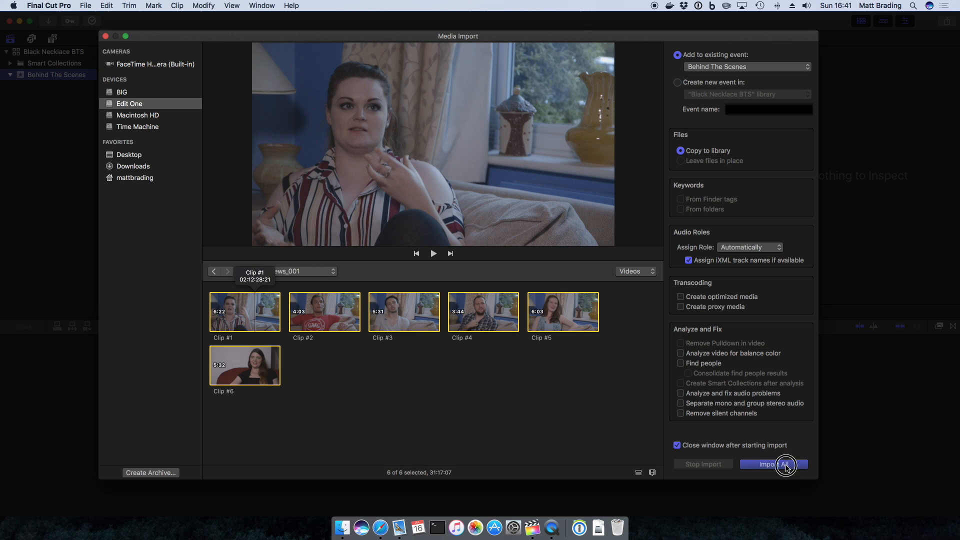
Step: Import all six interview clips into Behind The Scenes and check progress in Background Tasks
left_click(773, 464)
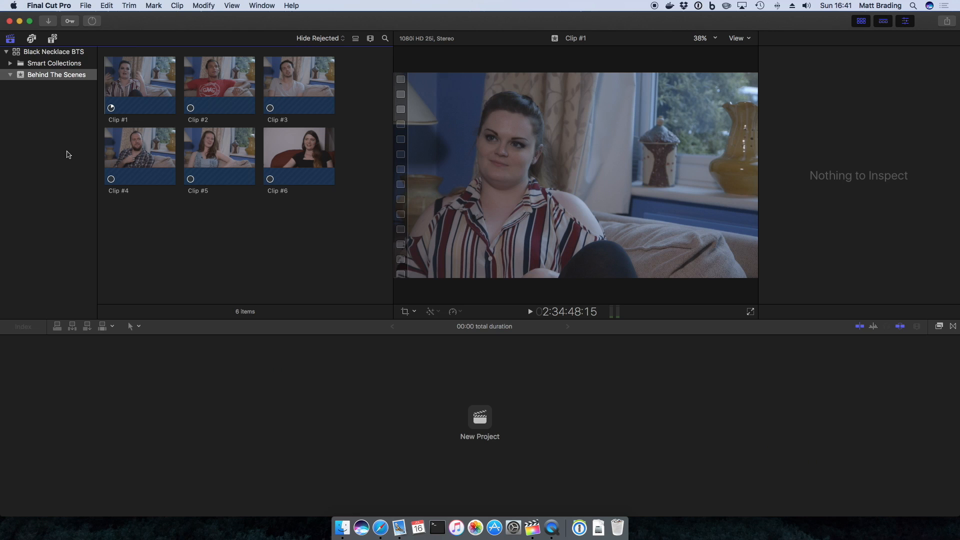
mouse_move(111, 109)
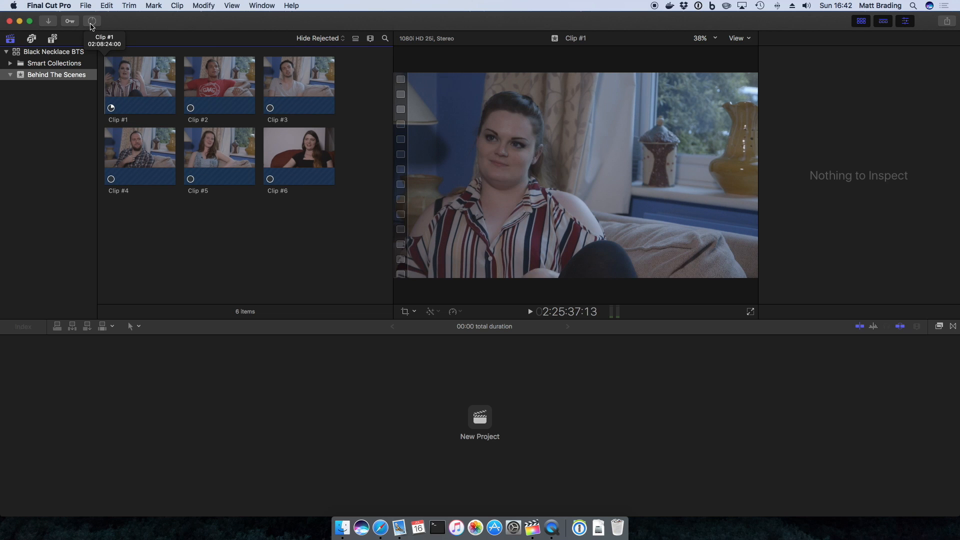
left_click(92, 21)
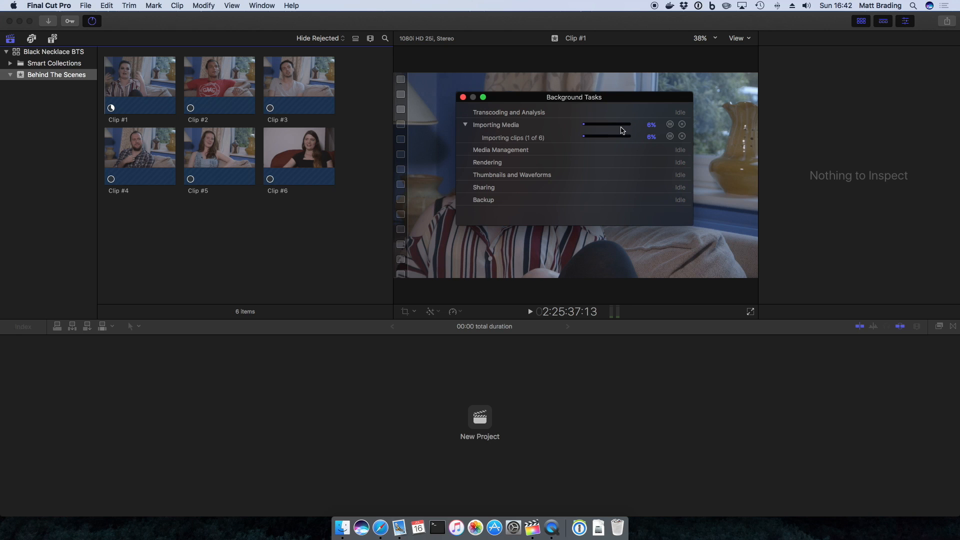
mouse_move(604, 129)
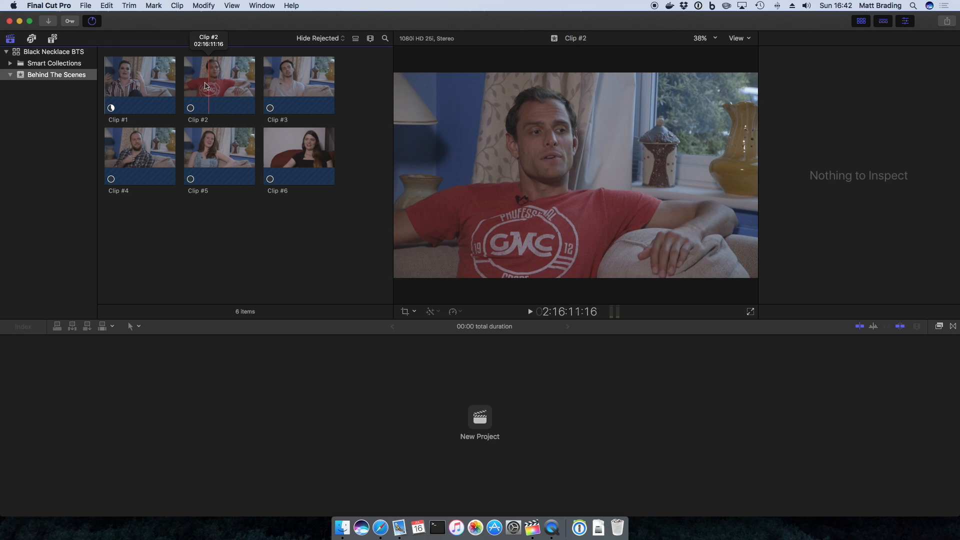
mouse_move(299, 84)
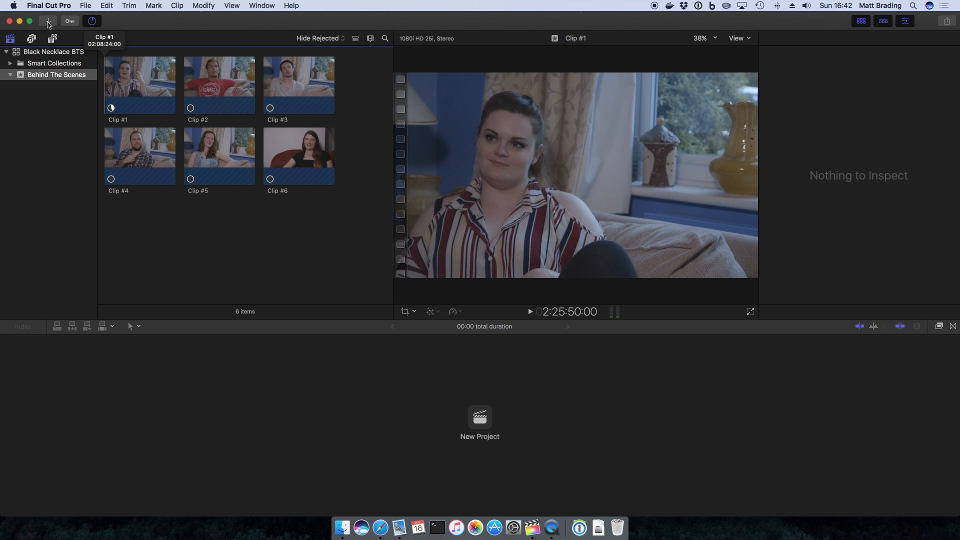
mouse_move(48, 21)
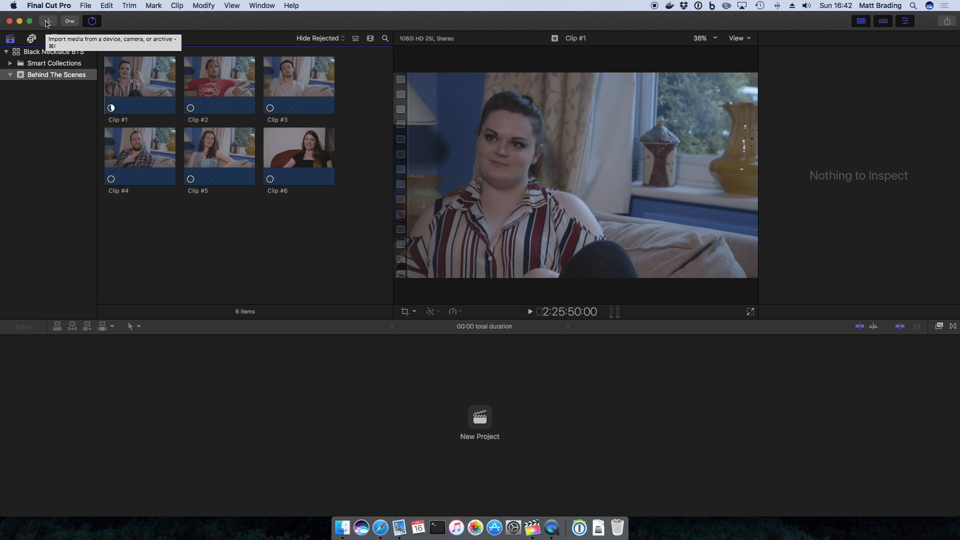
Step: Reopen Media Import, switch to bts, open bts_001 and select all 103 clips
left_click(31, 21)
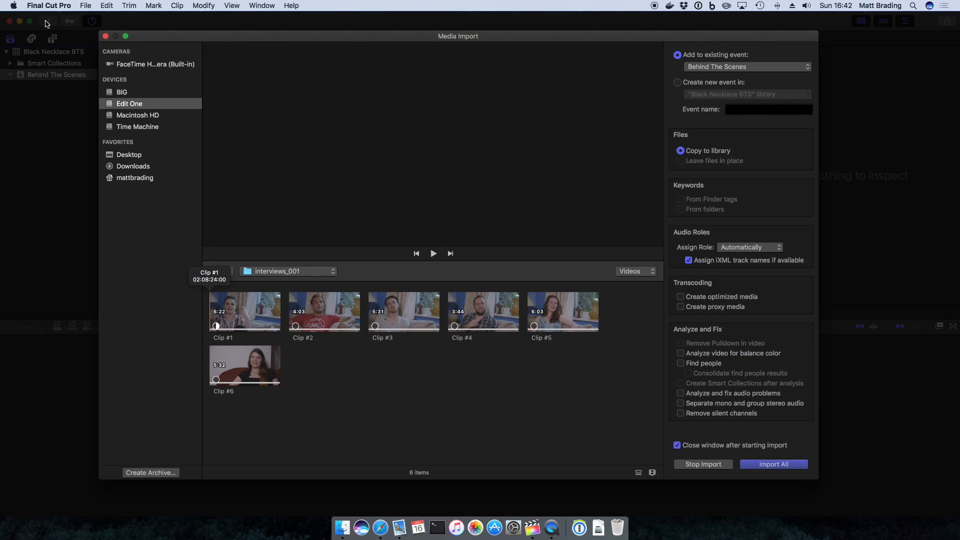
left_click(288, 271)
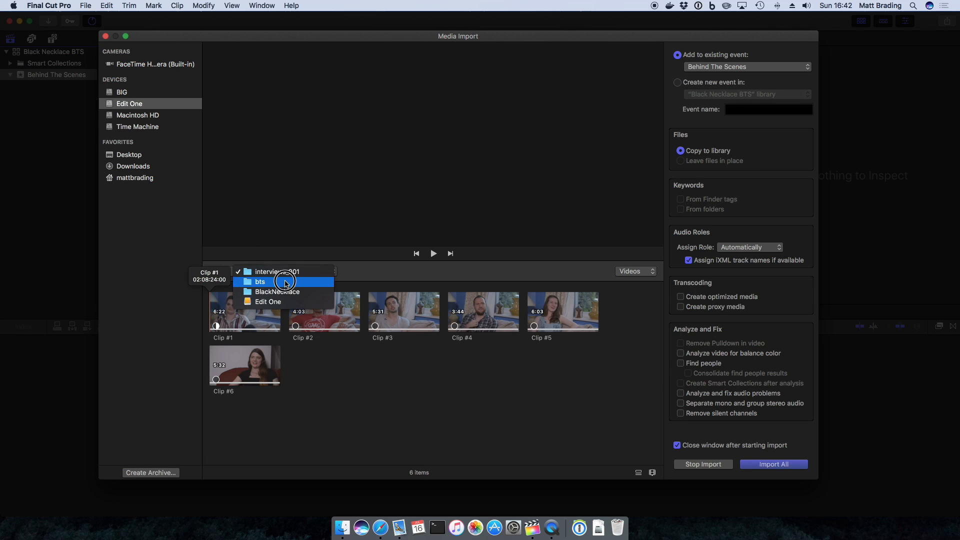
left_click(260, 282)
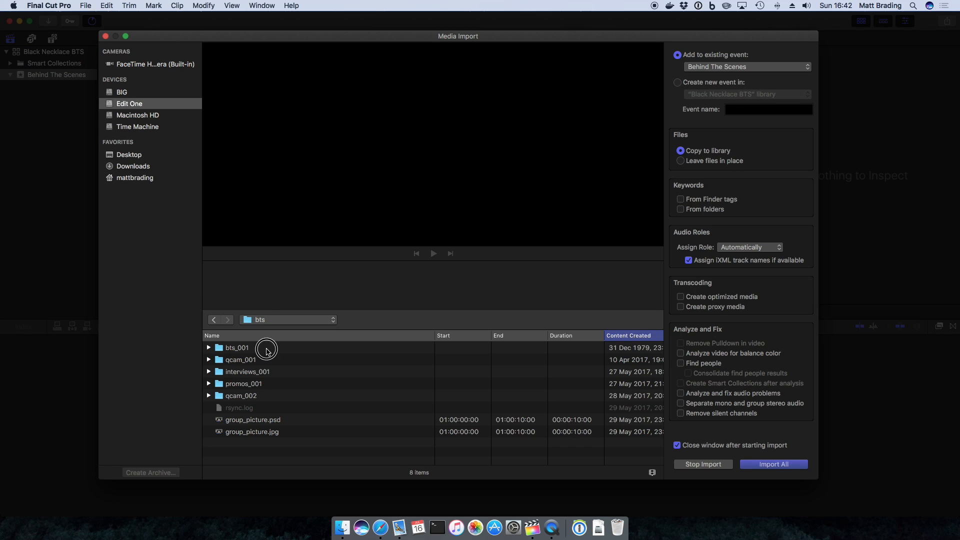
left_click(237, 347)
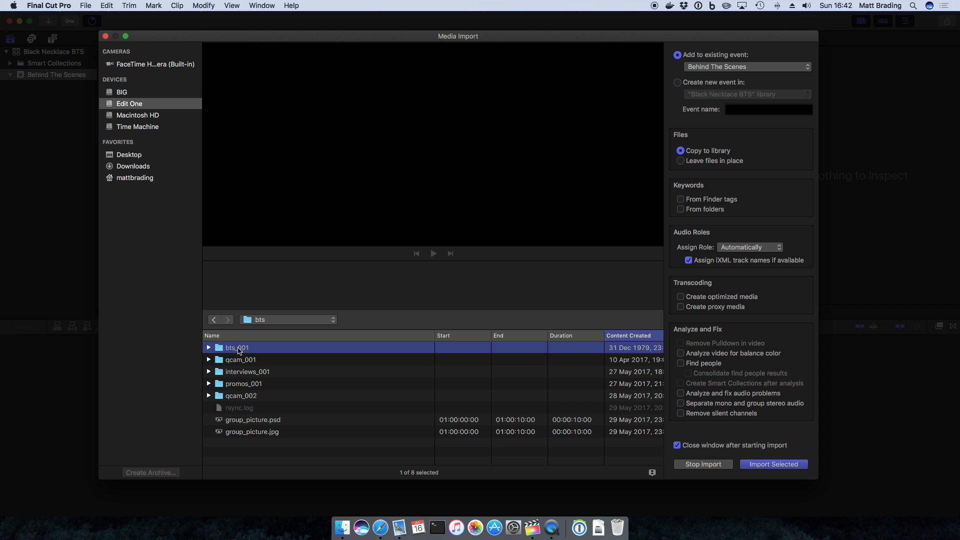
double_click(236, 347)
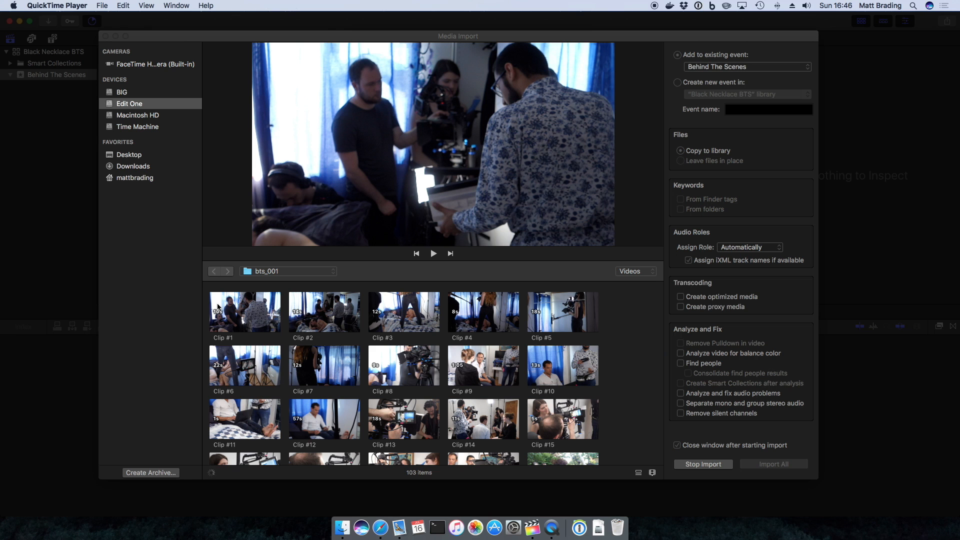
mouse_move(249, 315)
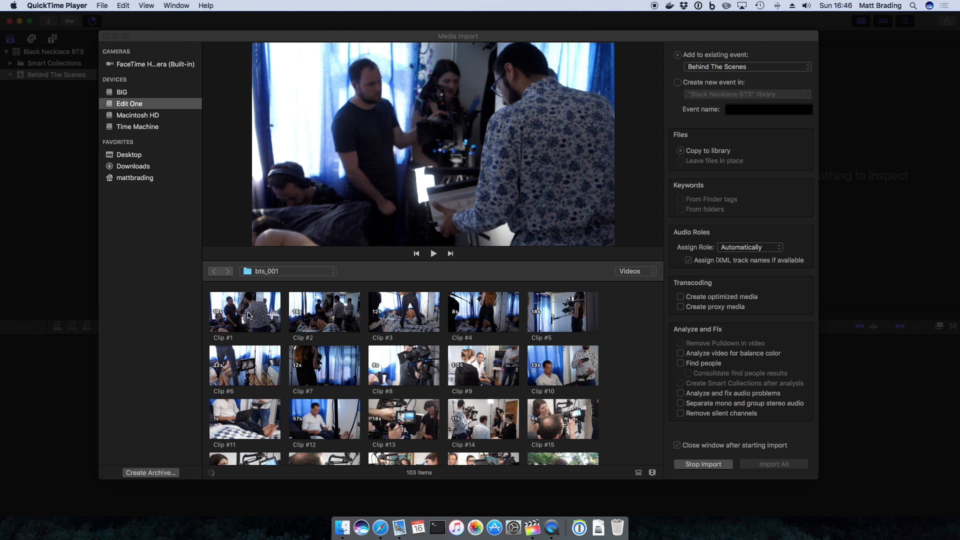
left_click(244, 312)
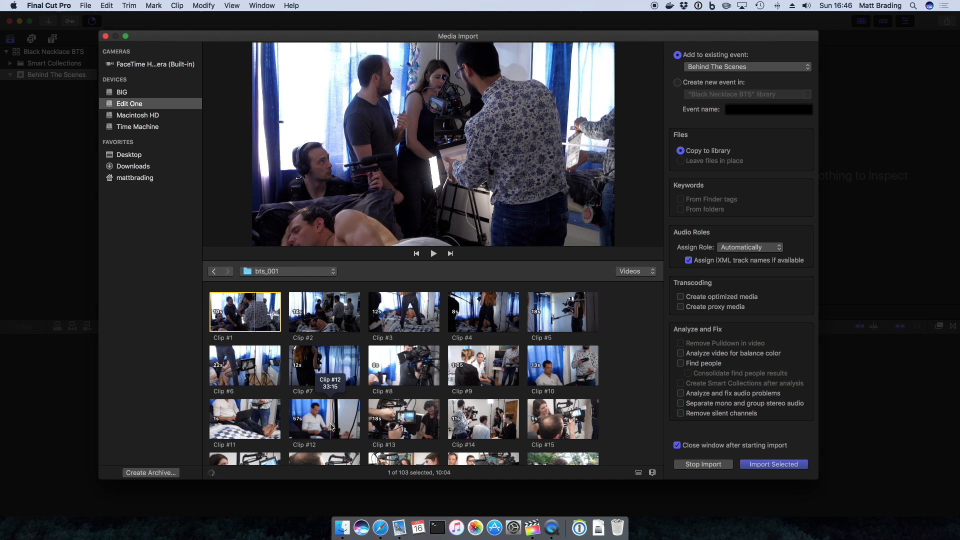
scroll("down", 3)
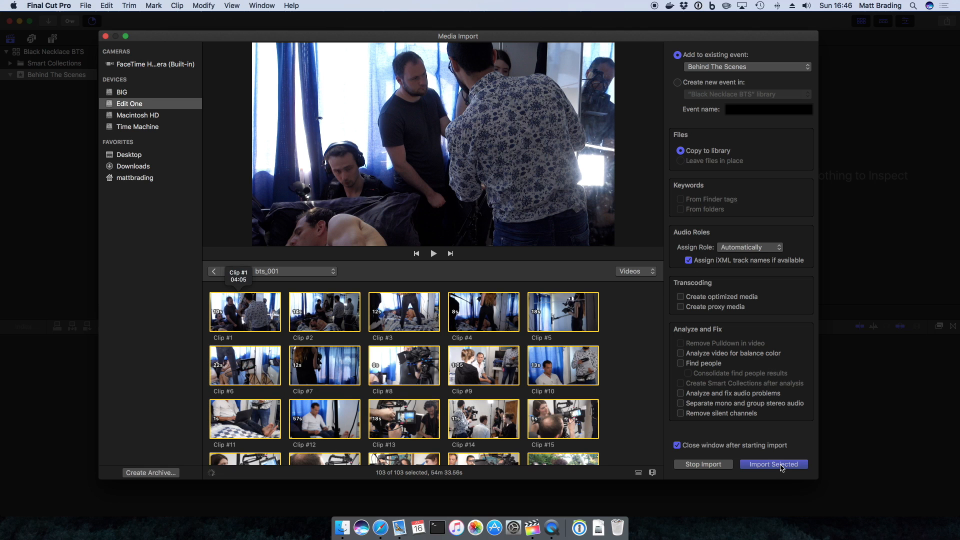
Step: Import the 103 selected bts_001 clips and confirm all background tasks read idle
left_click(773, 464)
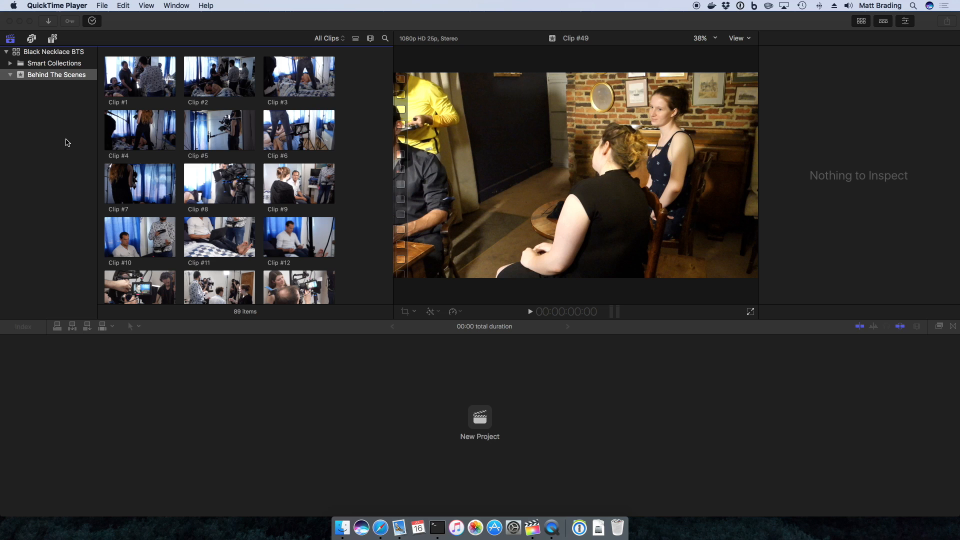
mouse_move(113, 99)
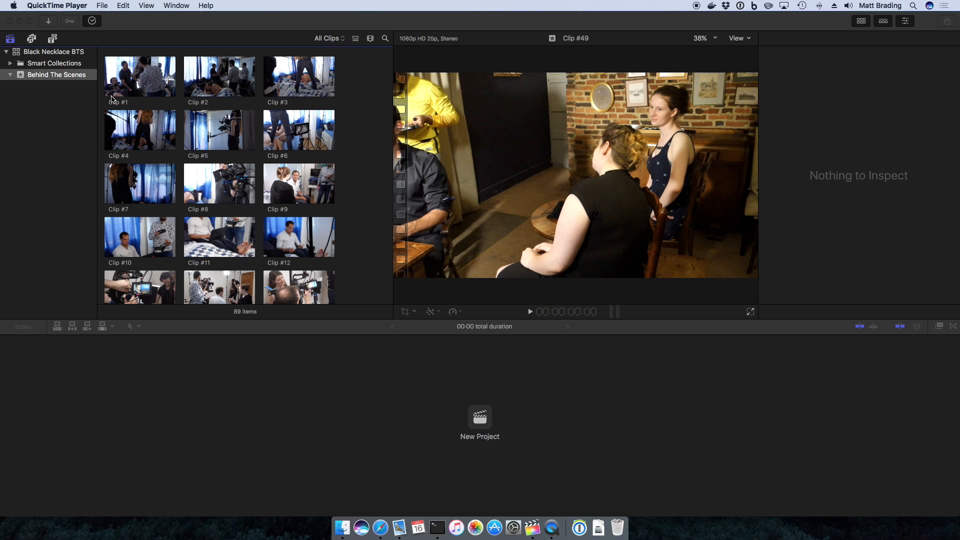
mouse_move(111, 93)
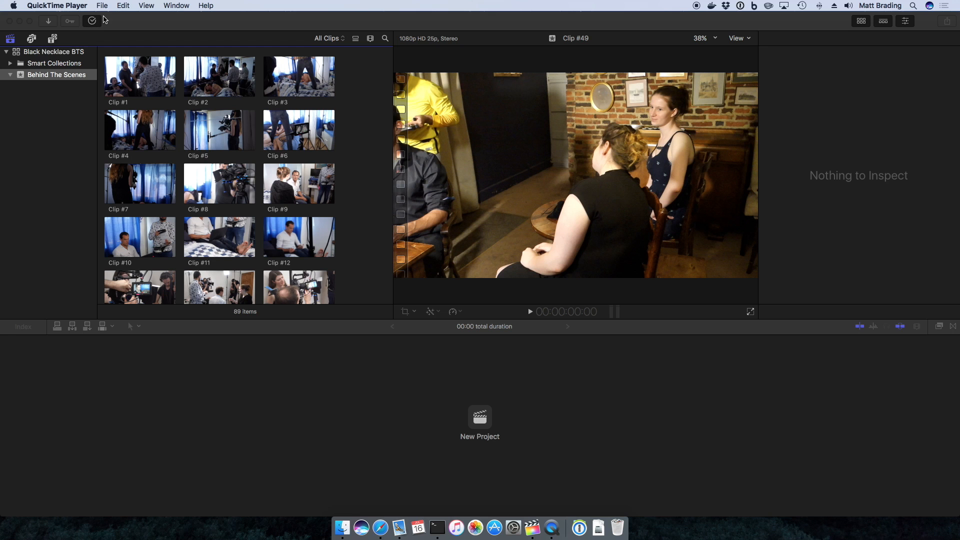
left_click(92, 21)
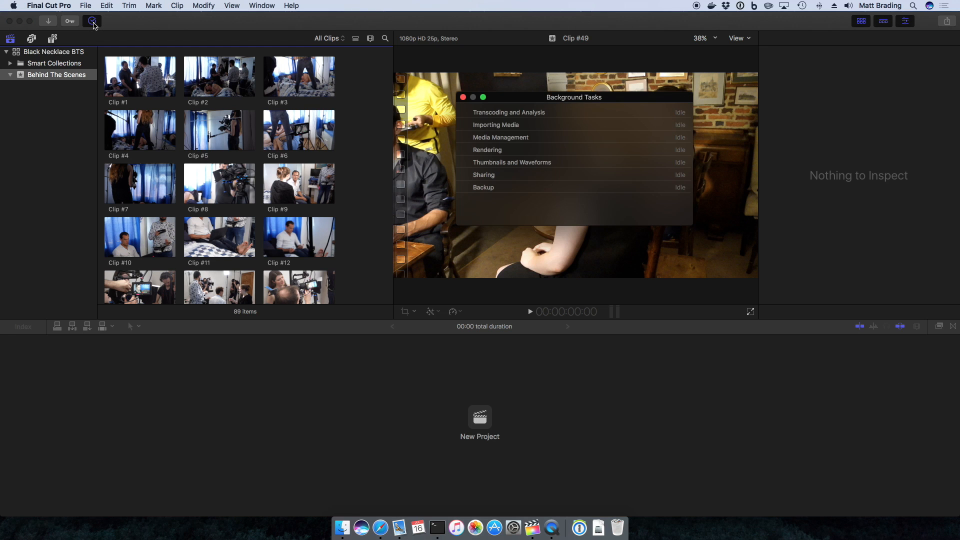